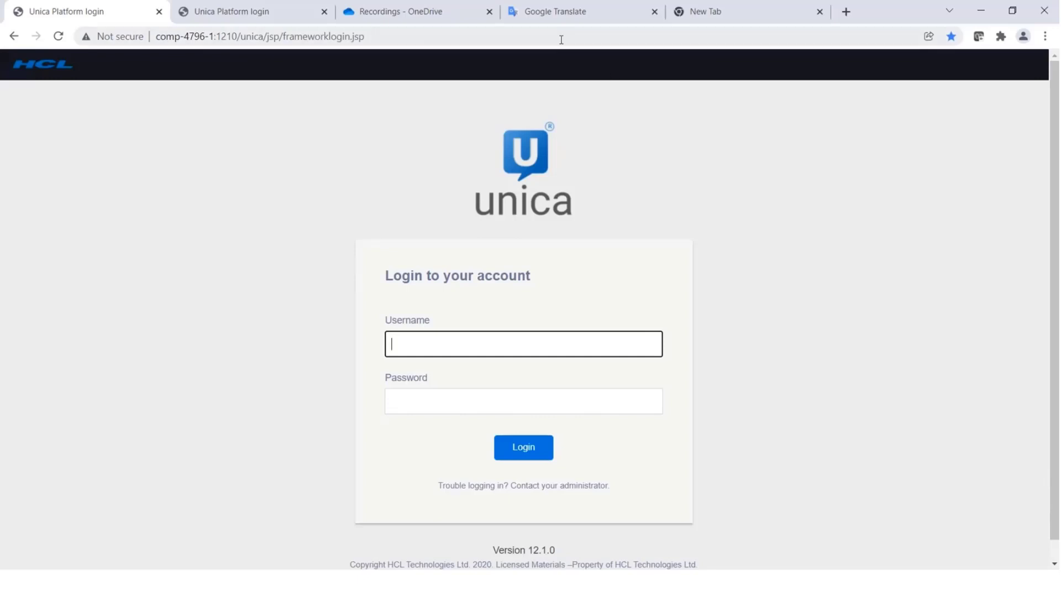
Step: Reload the Unica login page, then bring up the GlobalProtect VPN client showing Connected
click(259, 36)
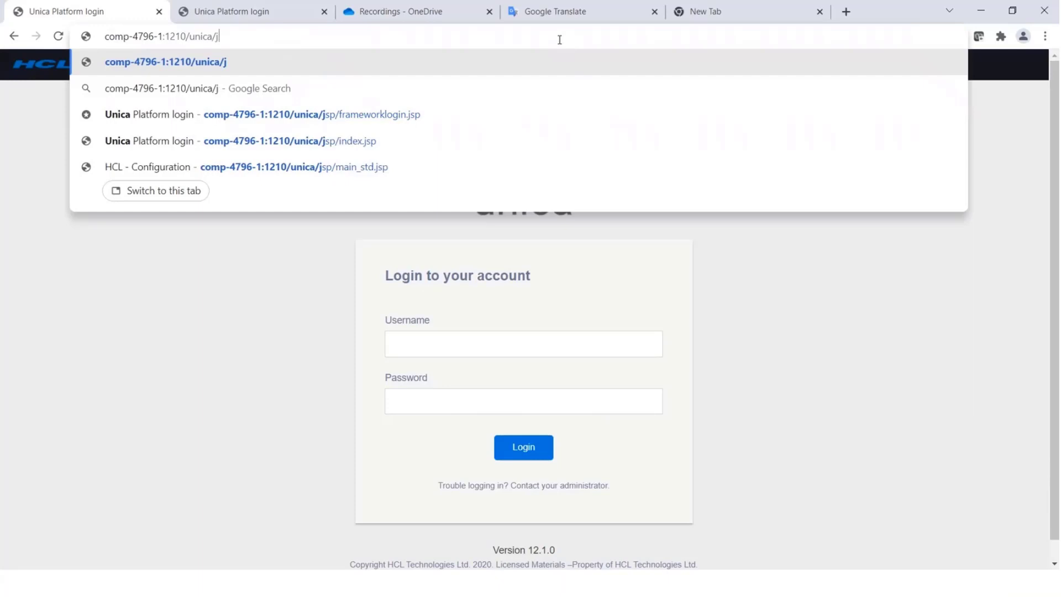
key(Enter)
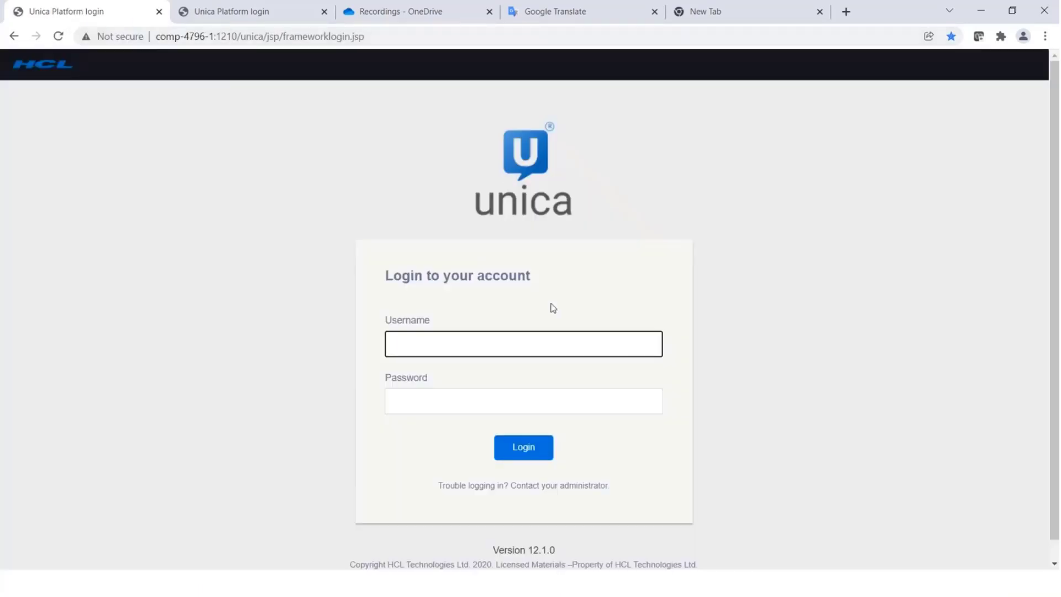
mouse_move(706, 319)
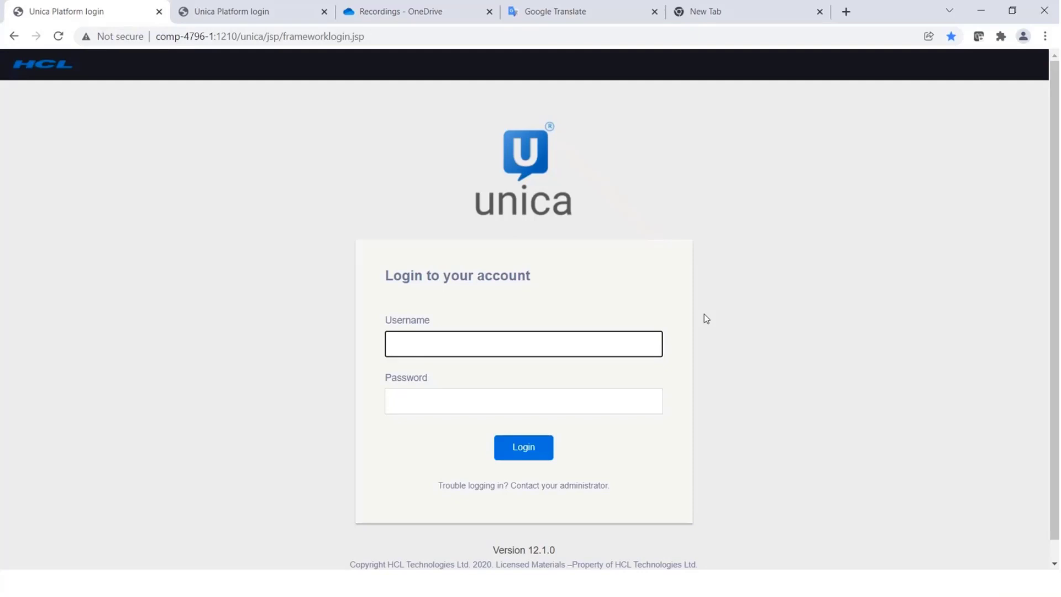
click(523, 342)
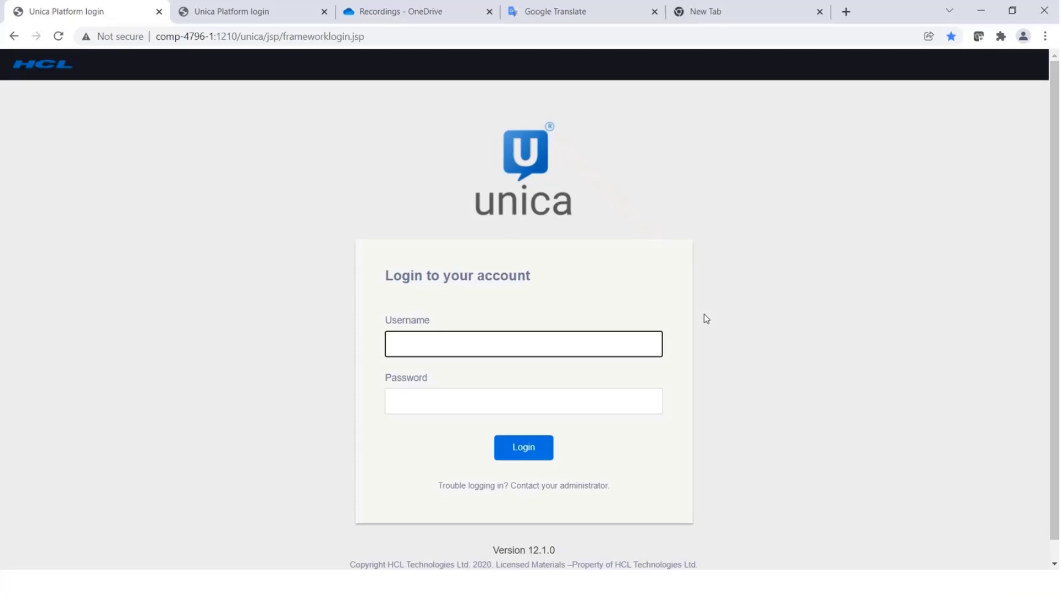
key(alt+tab)
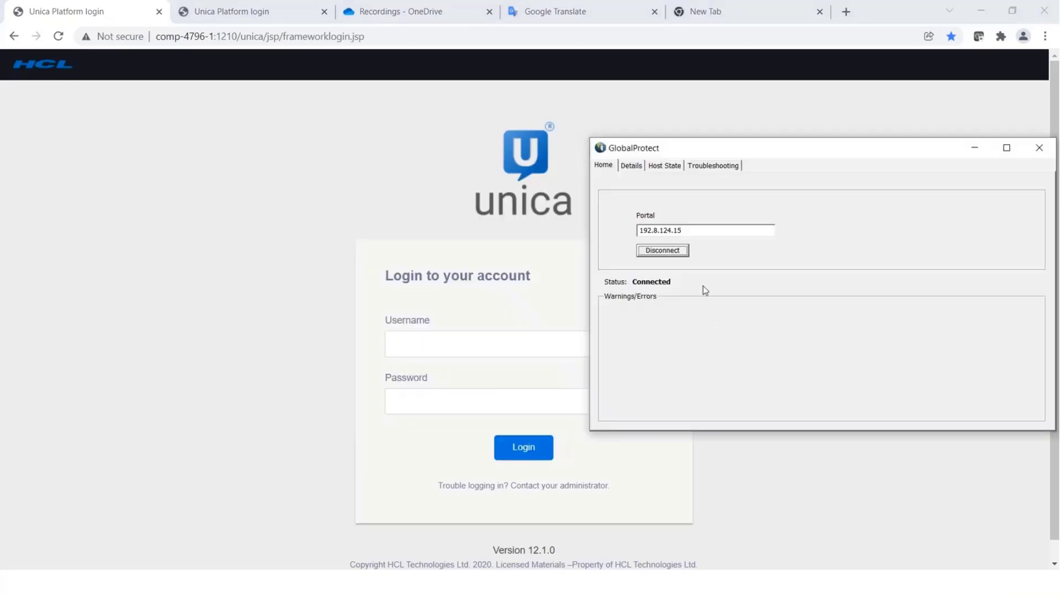
Step: Disconnect GlobalProtect so the Unica page times out, then get the login page loading again
click(662, 250)
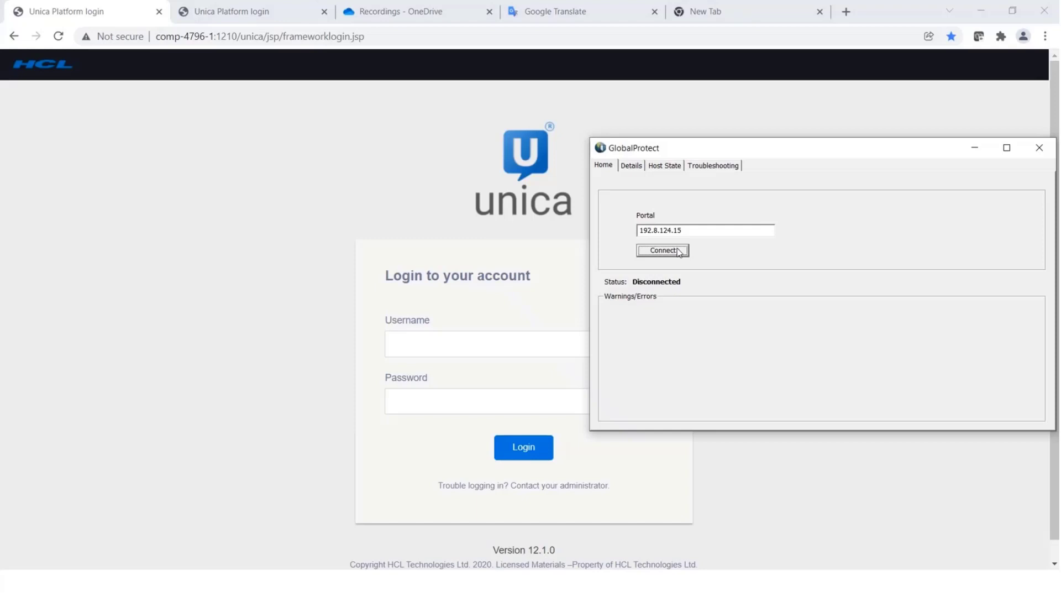
mouse_move(967, 155)
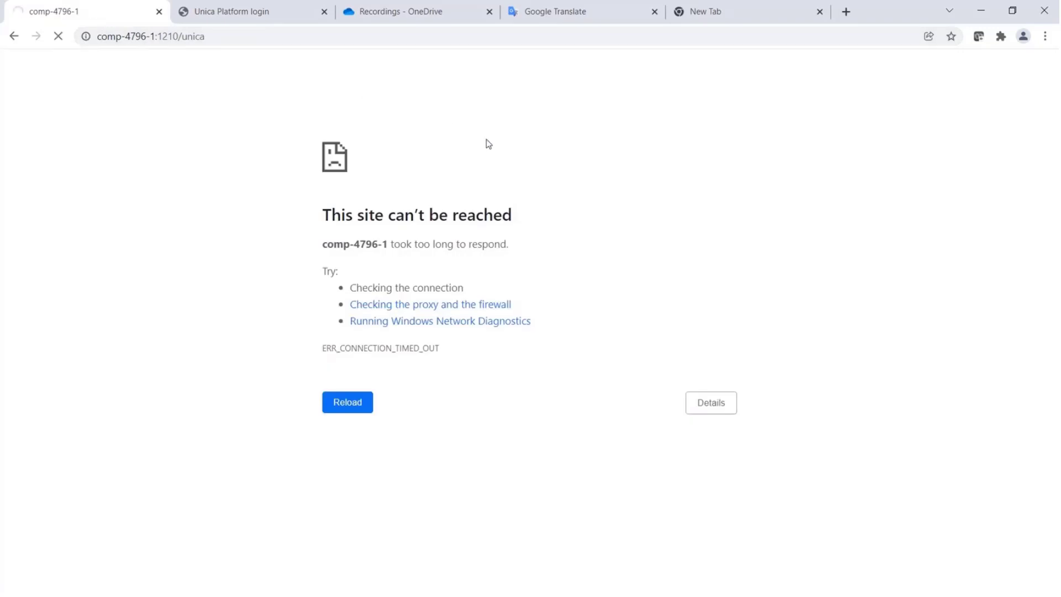
click(346, 403)
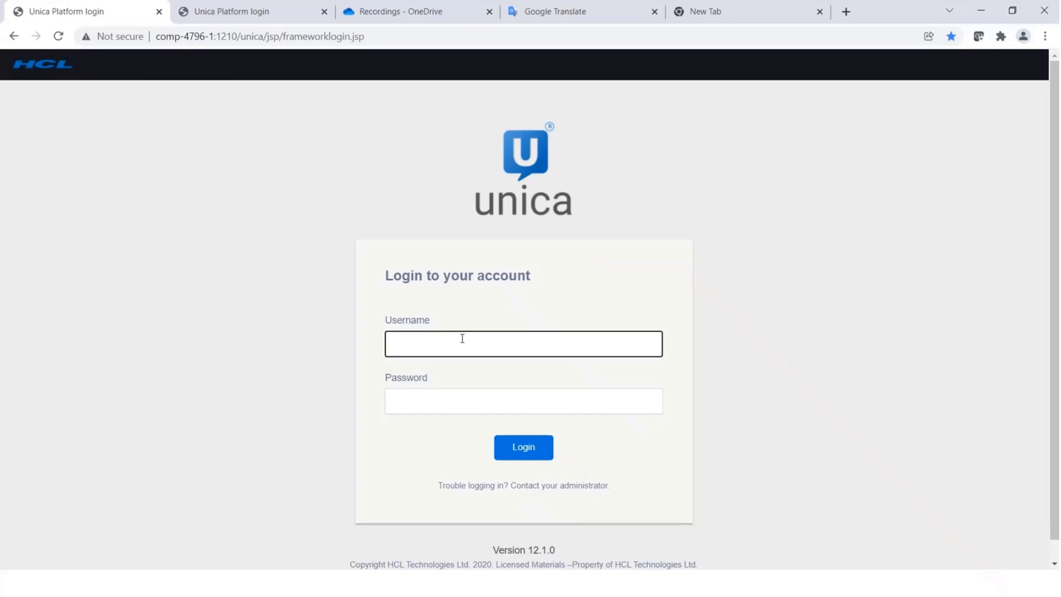
Step: Leave the Unica login page and bring up File Explorer at C:\Windows\System32\drivers
click(522, 342)
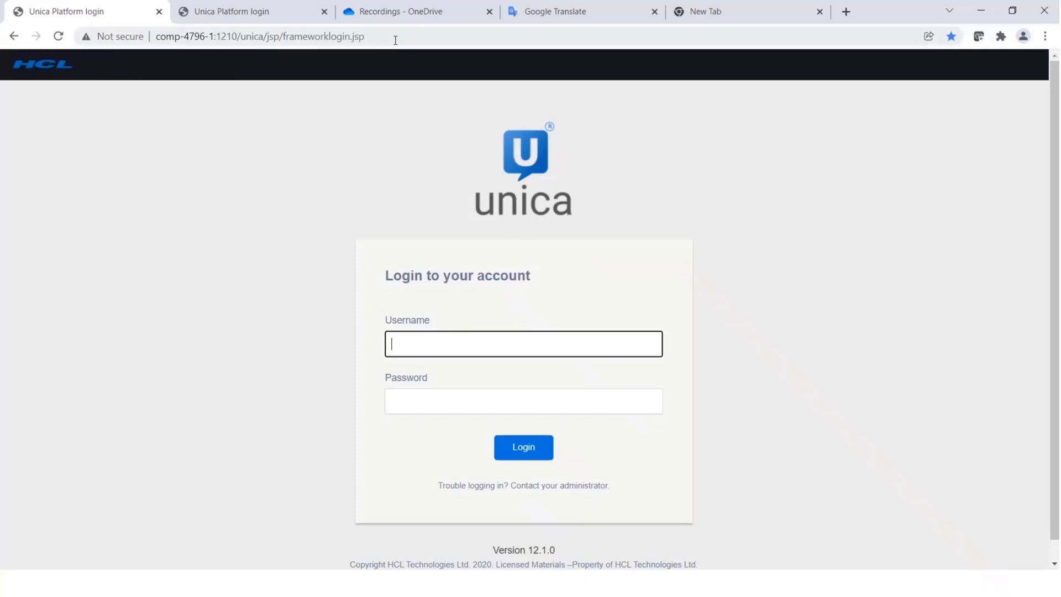
click(259, 36)
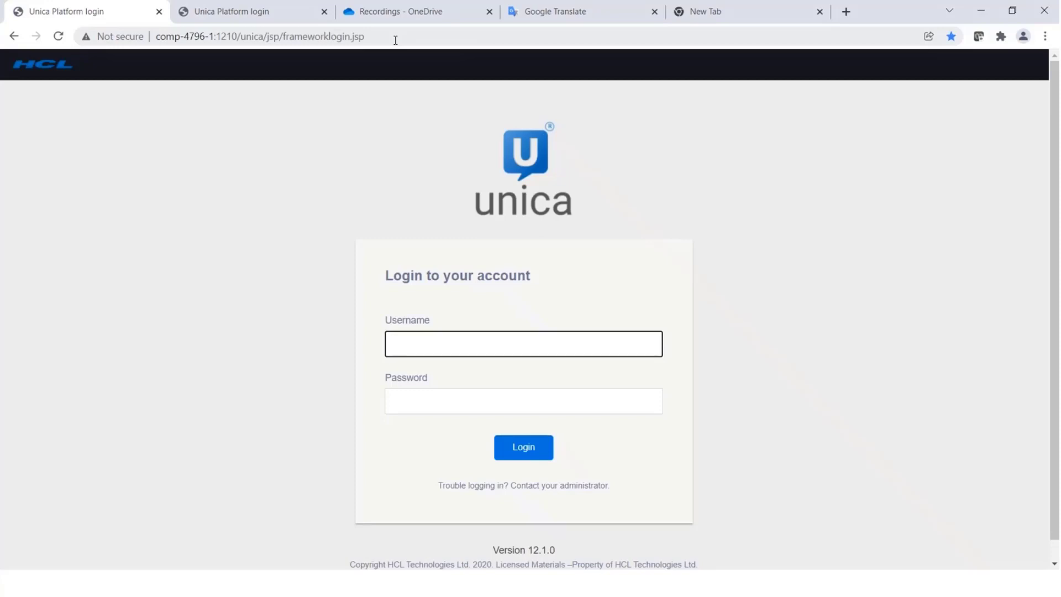
click(523, 342)
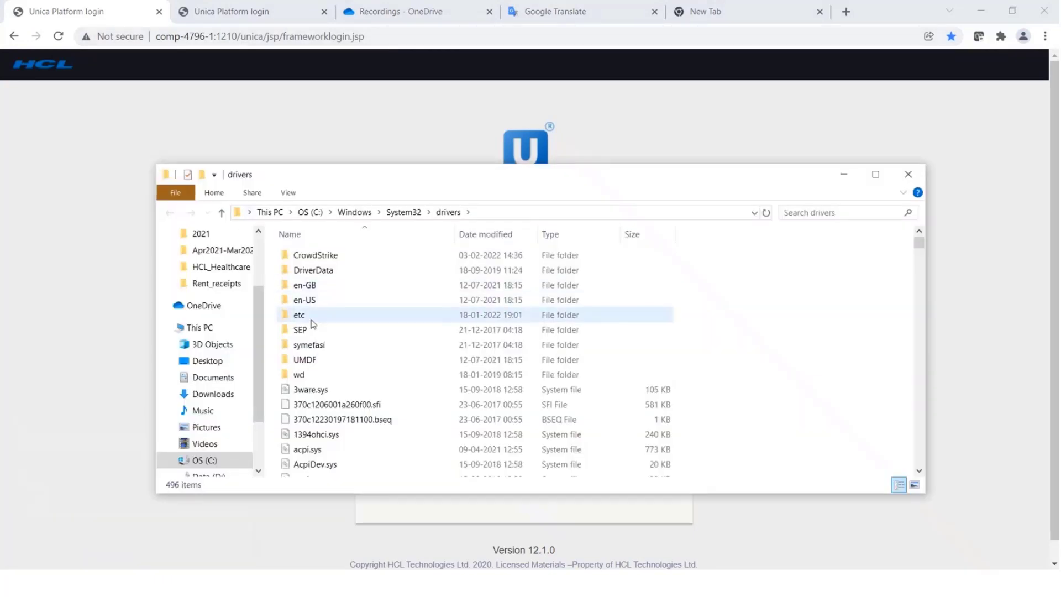
Step: Go into the etc folder and single out the hosts file
double_click(299, 314)
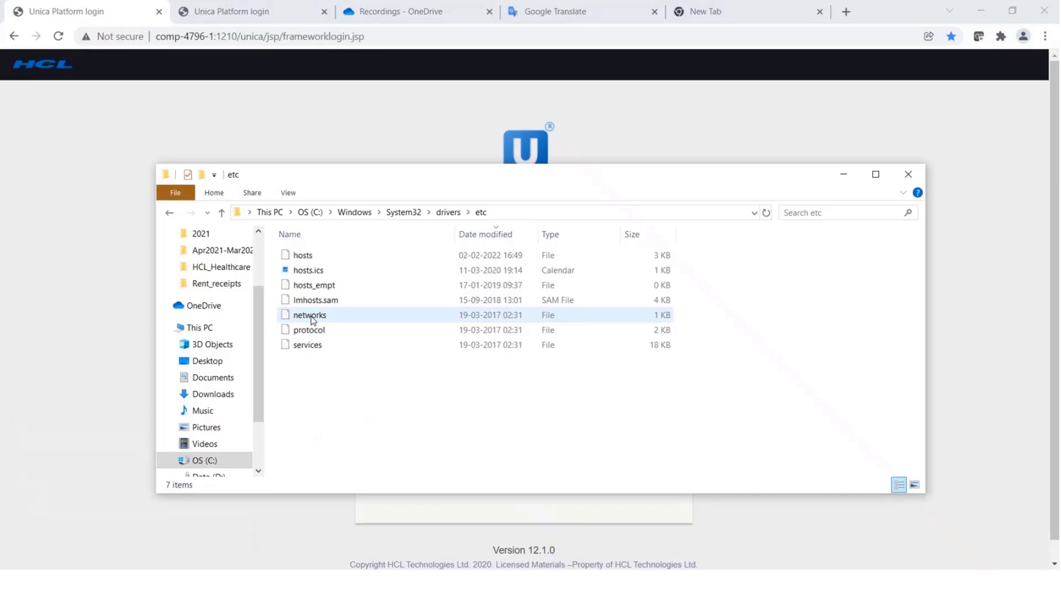
right_click(302, 255)
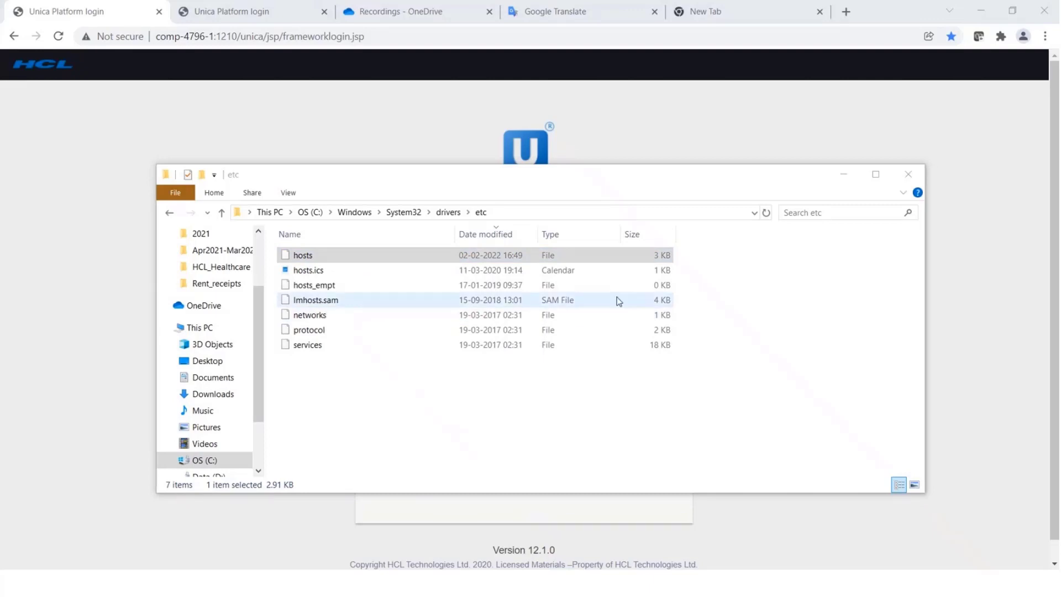
mouse_move(623, 297)
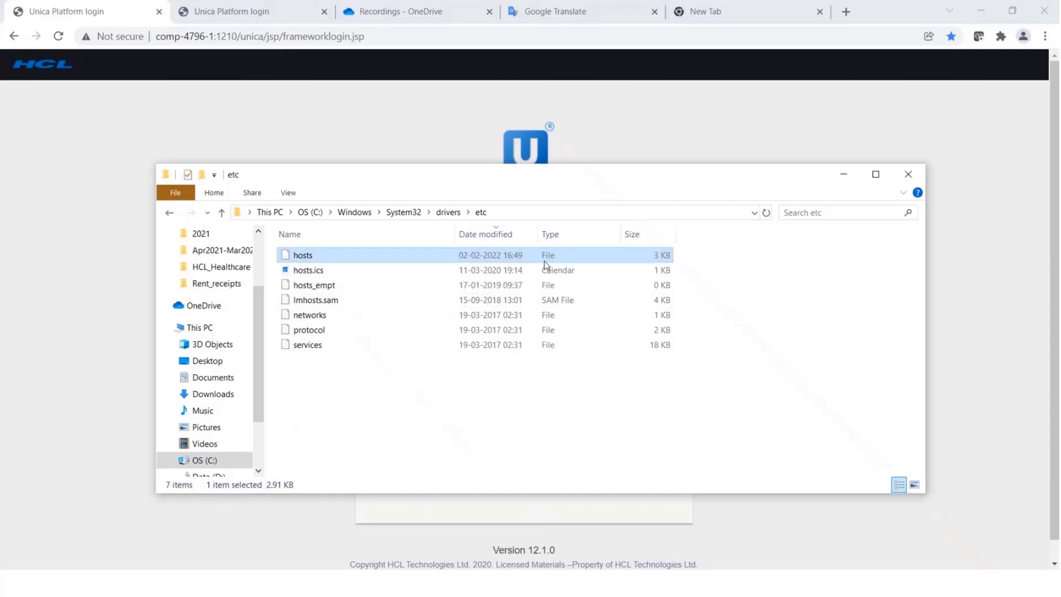
click(308, 315)
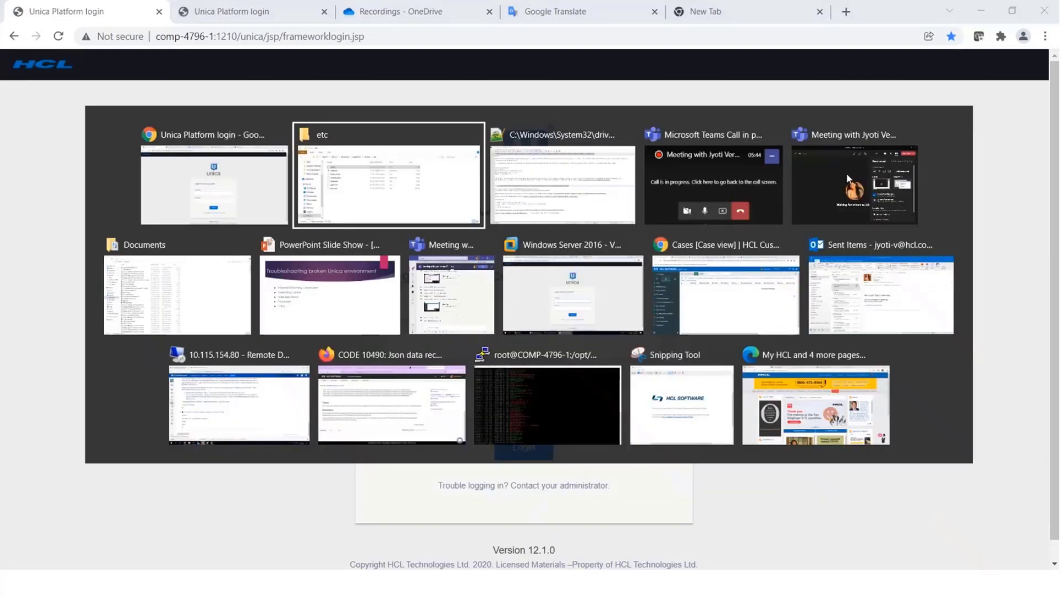
Step: Add # to the hosts line mapping 10.115.154.96 to comp-4796-1 and save
click(388, 175)
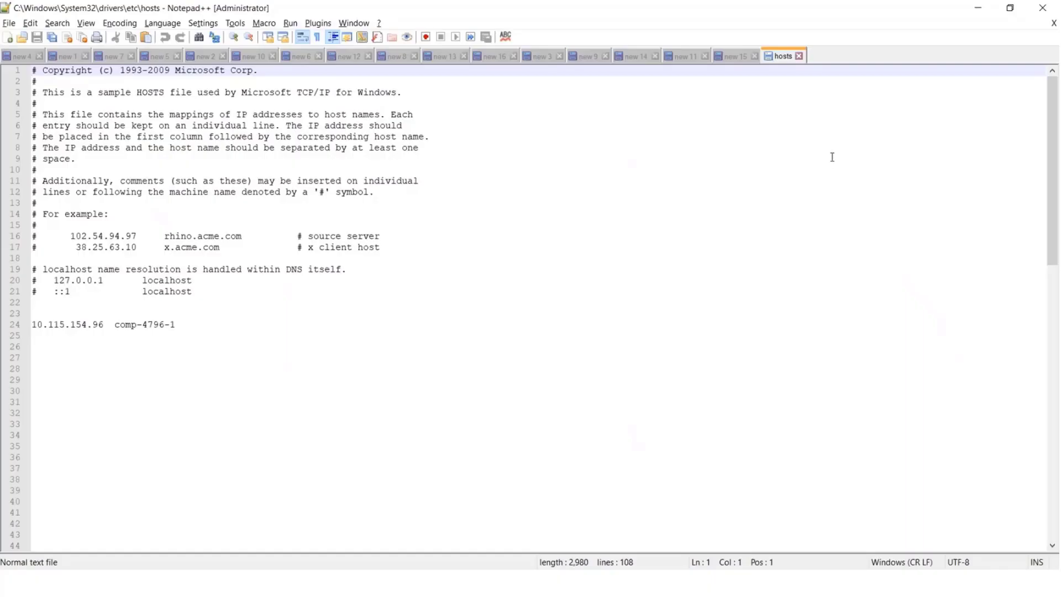
click(408, 324)
text(#)
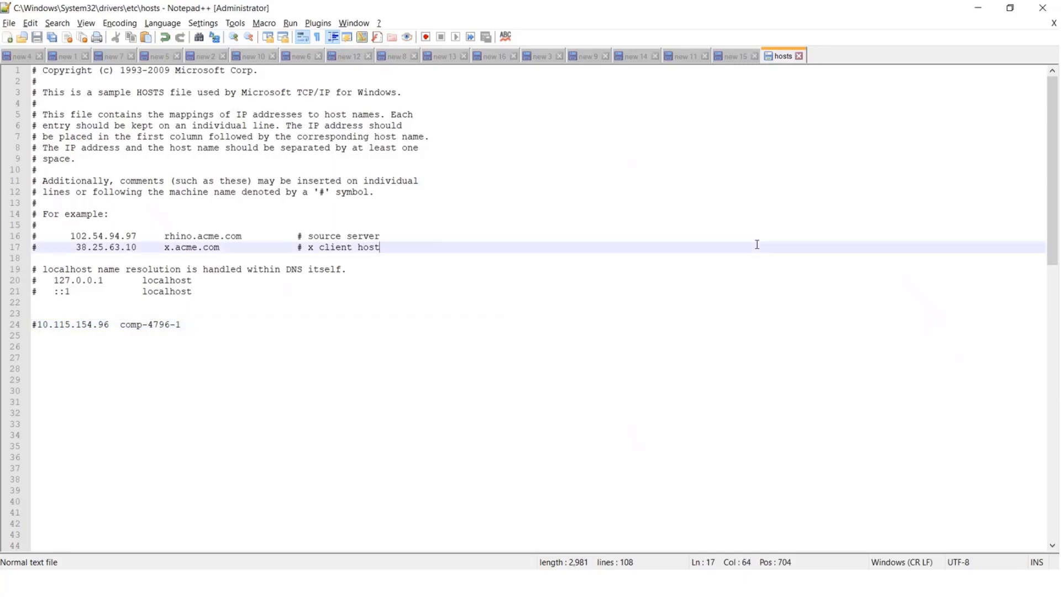
click(17, 56)
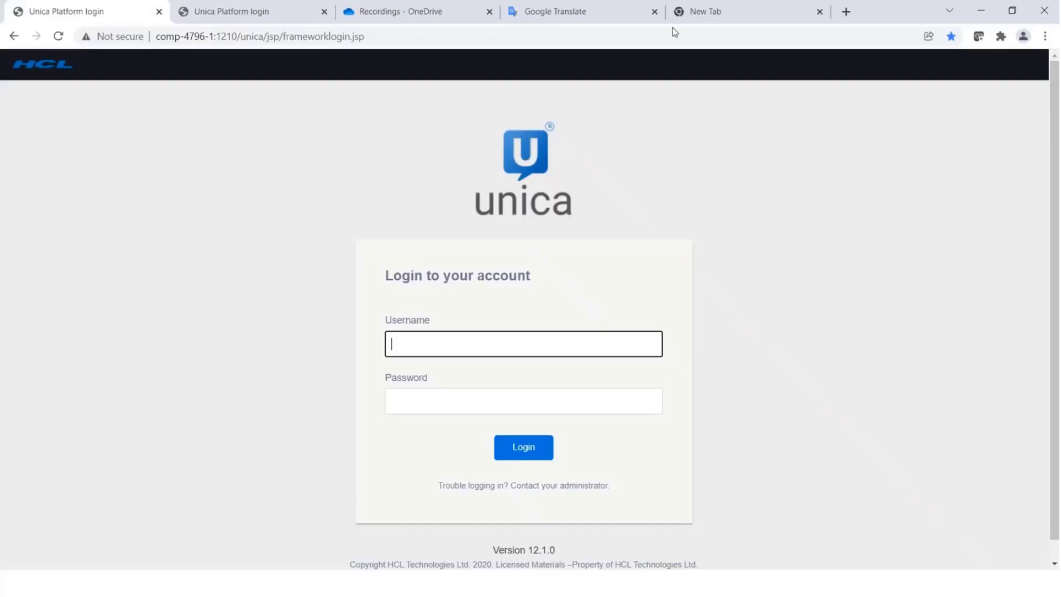
Step: Retry the comp-4796-1:1210/unica address, which now fails, and return to the etc folder
click(259, 36)
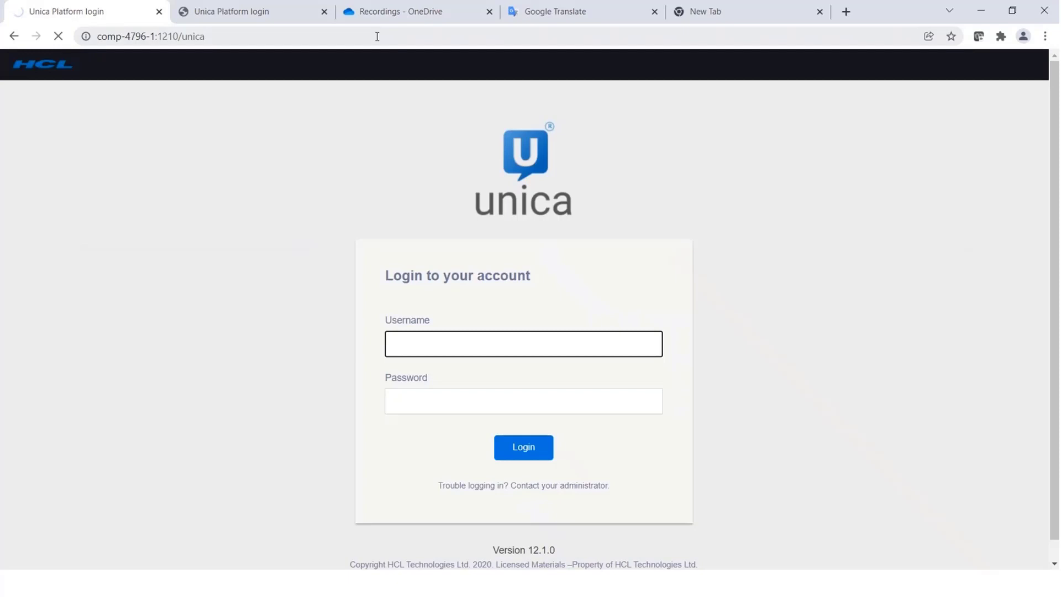
click(523, 342)
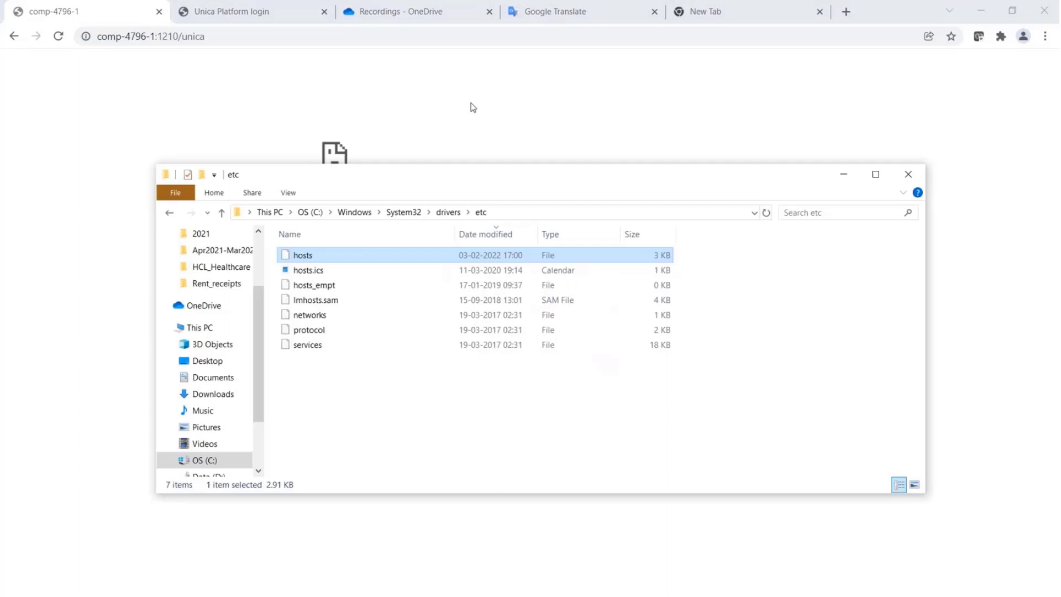
Step: Edit the hosts file with Notepad++ while Chrome shows a DNS error for comp-4796-1
right_click(303, 255)
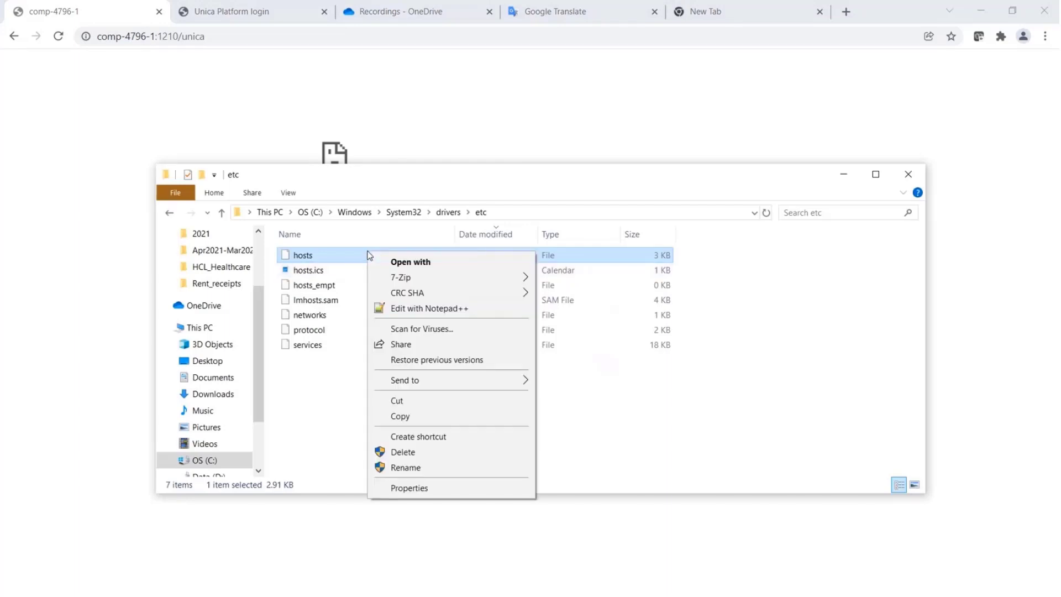
click(429, 308)
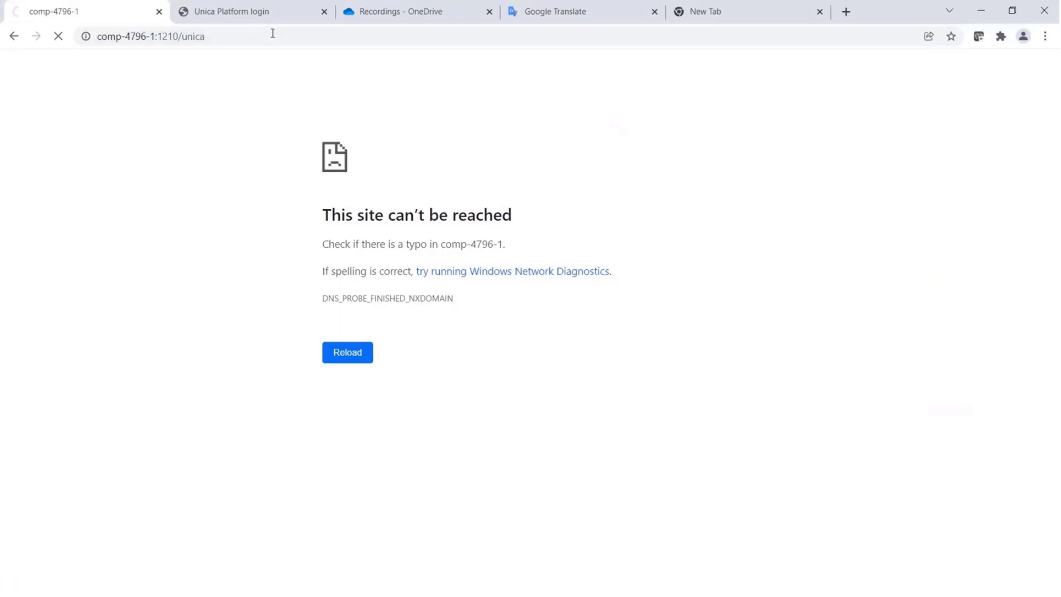
Step: Get the comp-4796-1 login page back, then switch to the win2016 Unica 12.0.0 login tab
click(347, 351)
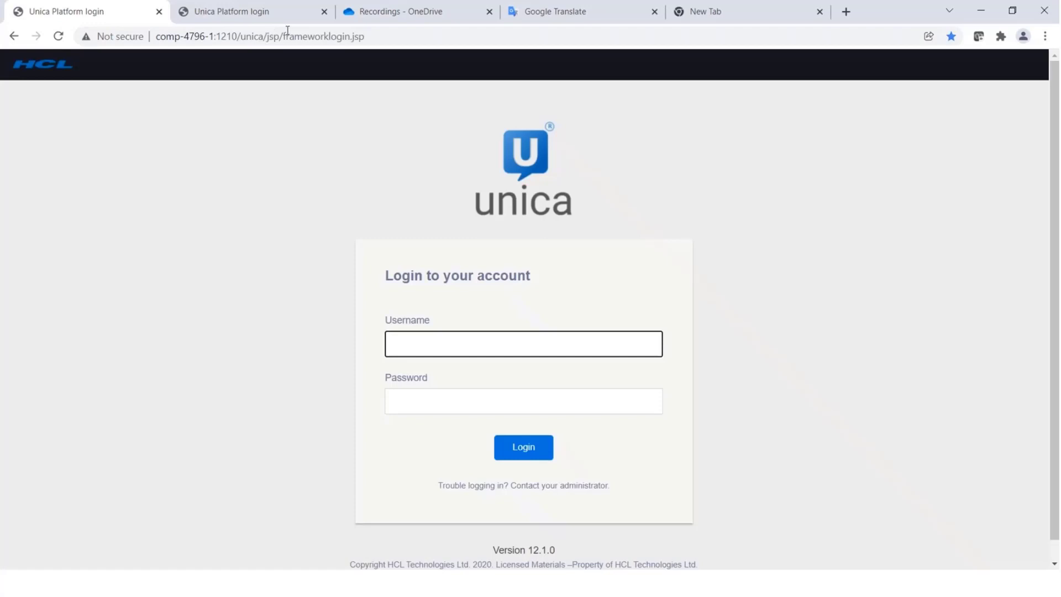
mouse_move(406, 54)
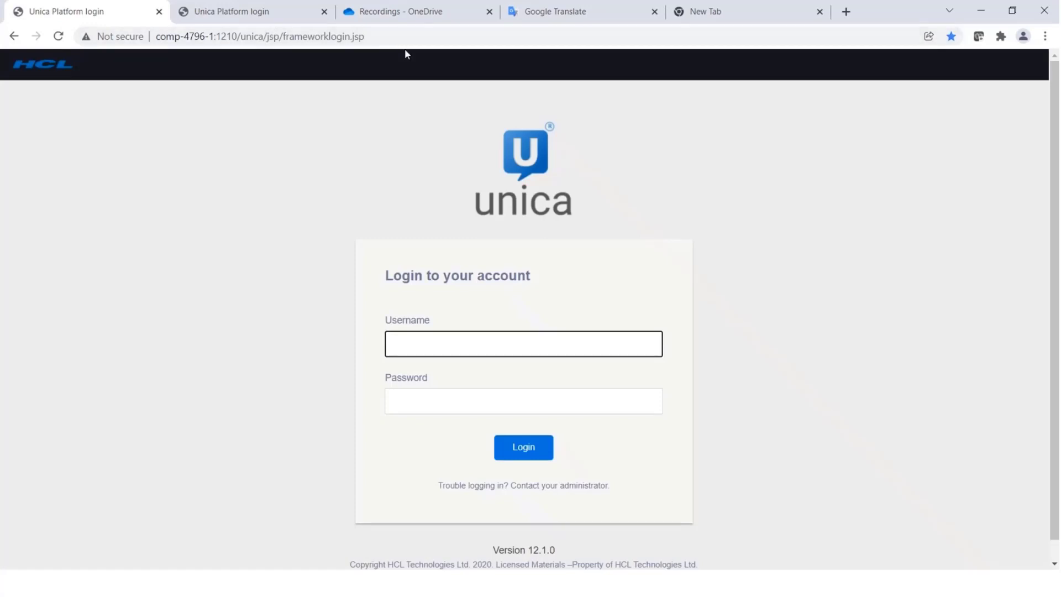
click(523, 342)
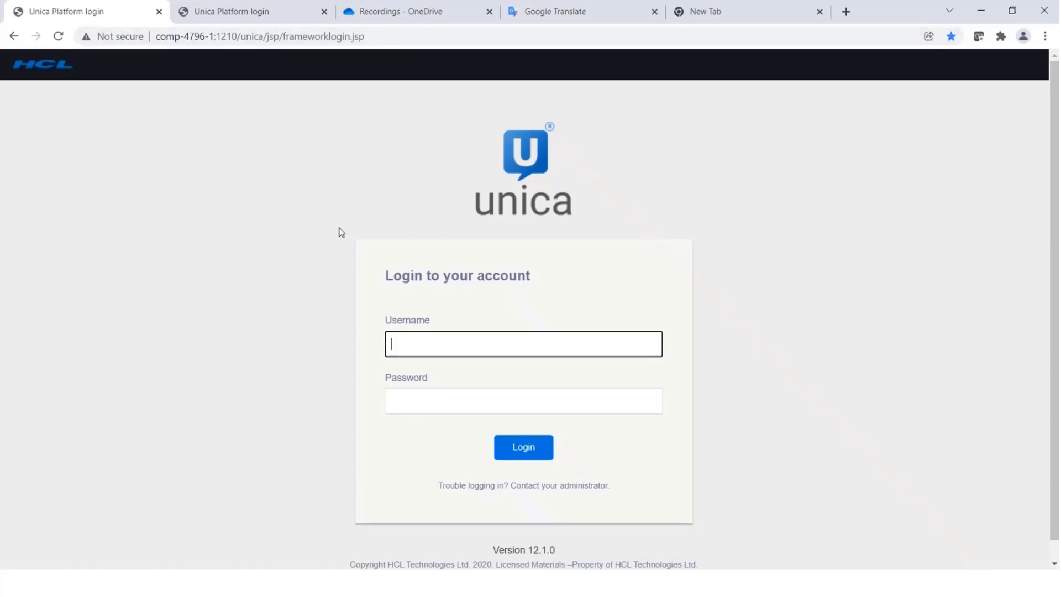
click(251, 11)
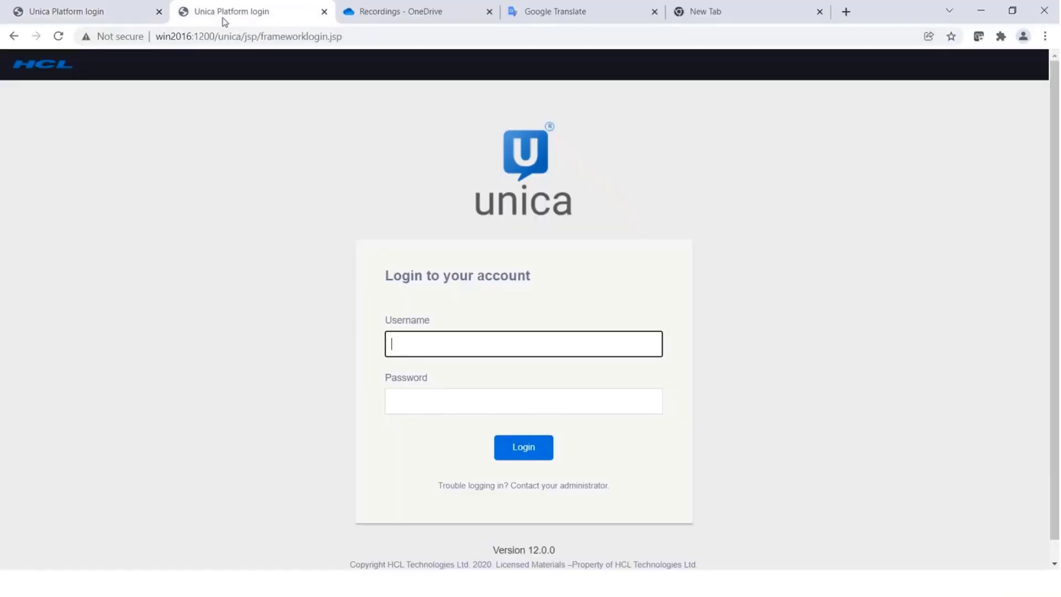
Step: Suspend the Windows Server 2016 VM hosting Unica from the VMware toolbar
click(248, 37)
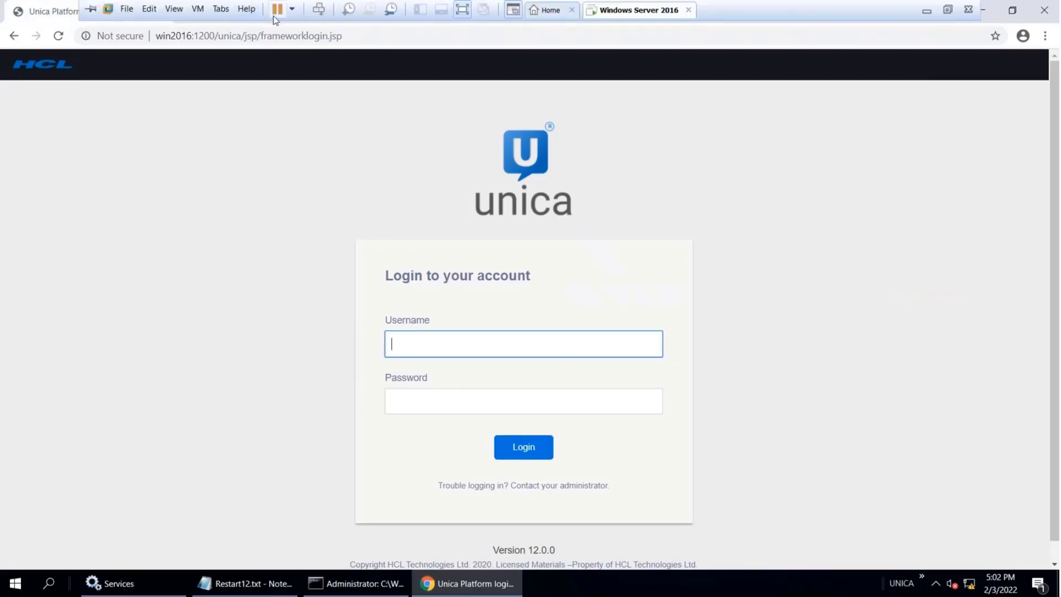
mouse_move(278, 10)
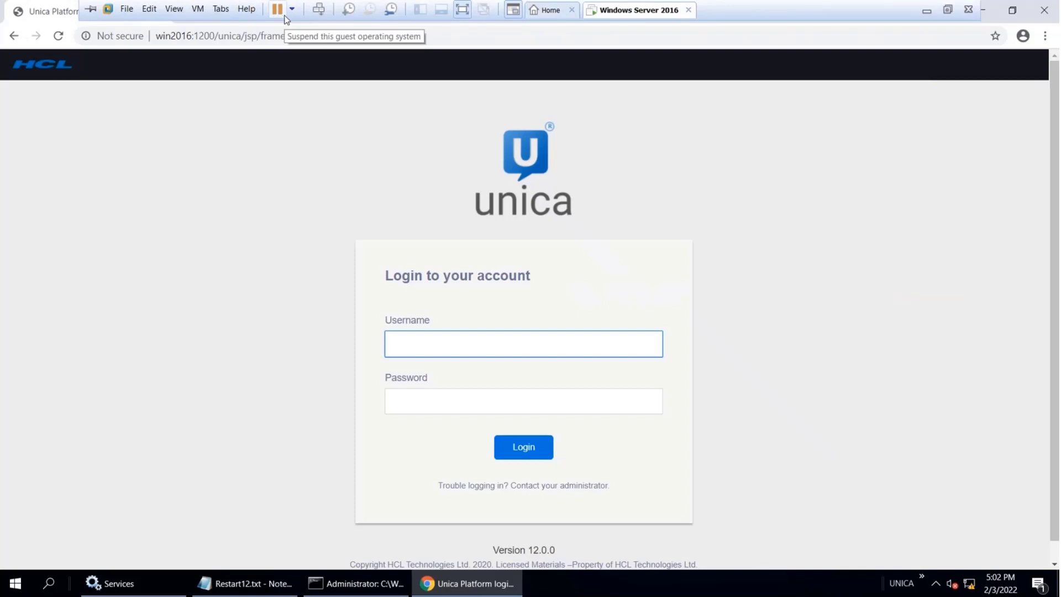
click(276, 9)
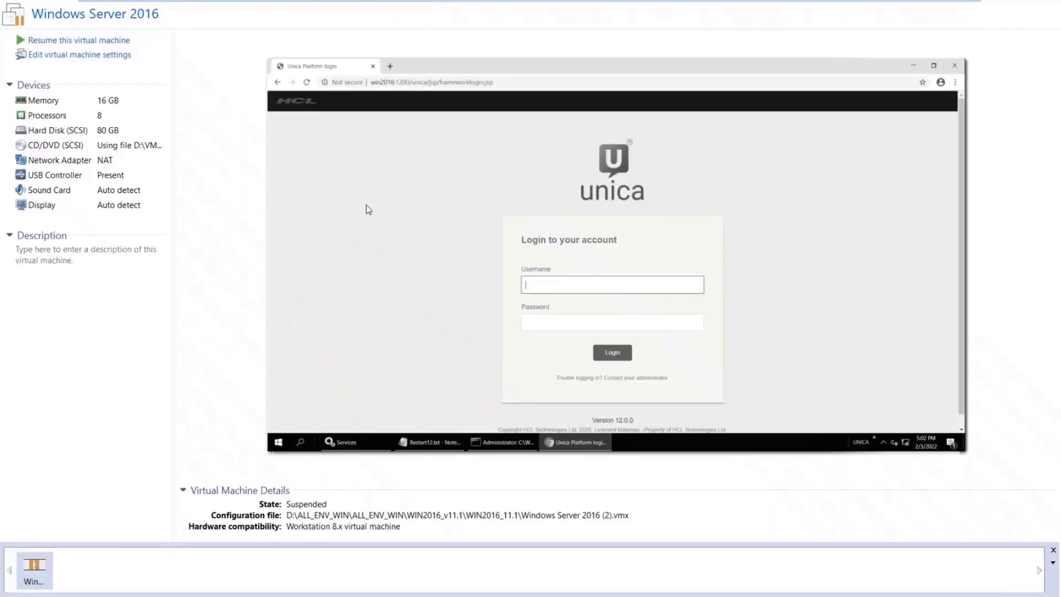
mouse_move(474, 296)
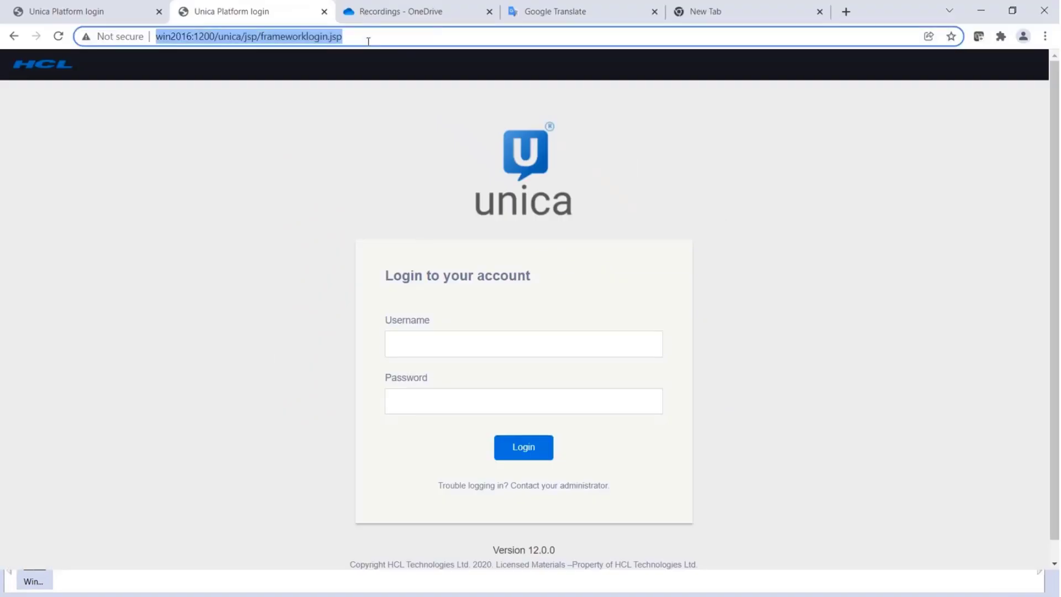
Step: Load win2016:1200/unica and show ERR_CONNECTION_TIMED_OUT with the VM suspended
text(win2016:1200/unica/jsp/f)
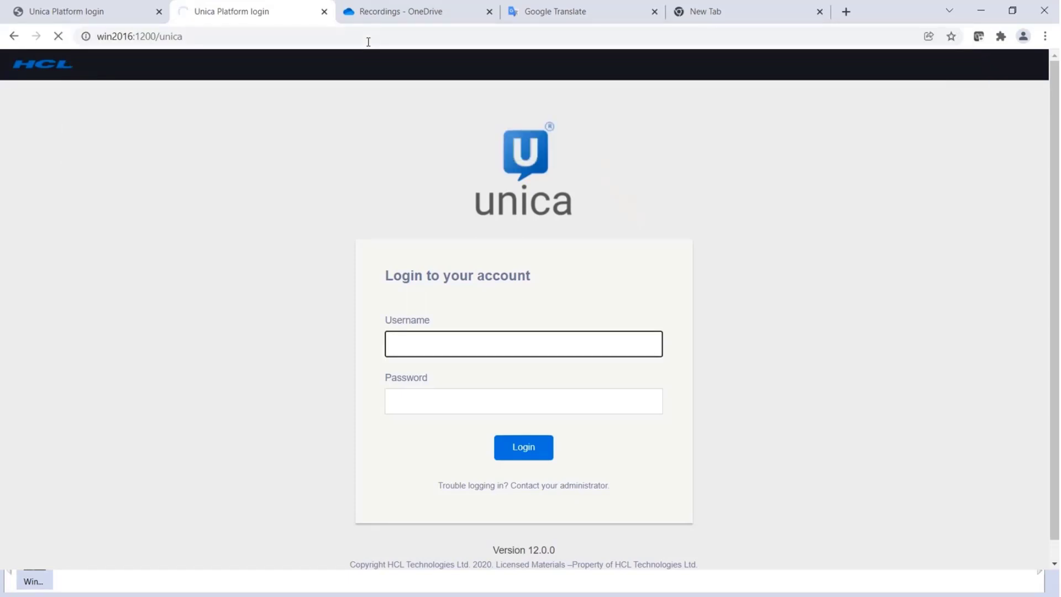
click(522, 342)
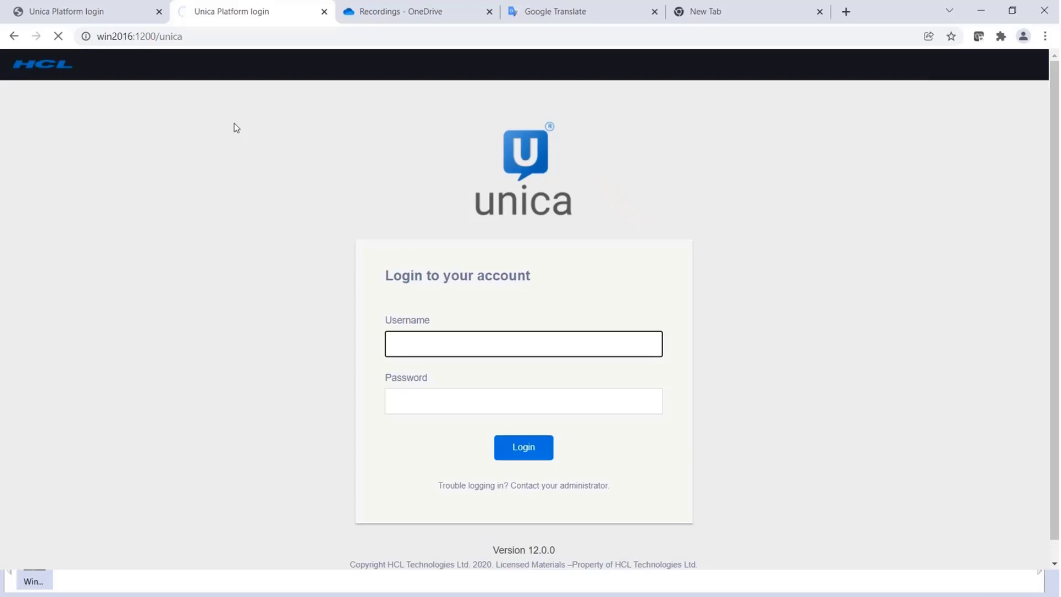
click(523, 343)
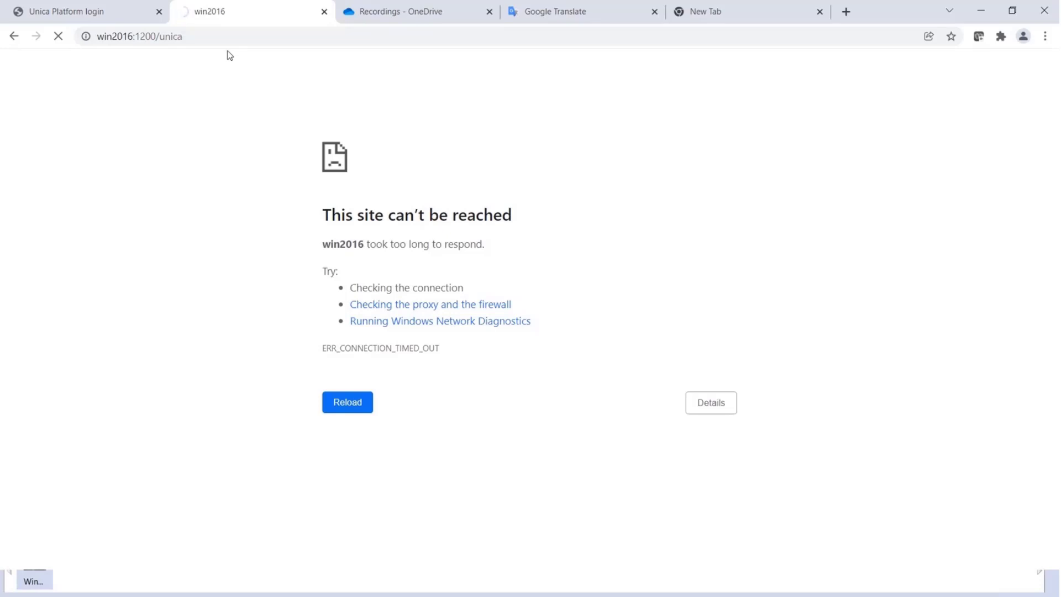
mouse_move(265, 188)
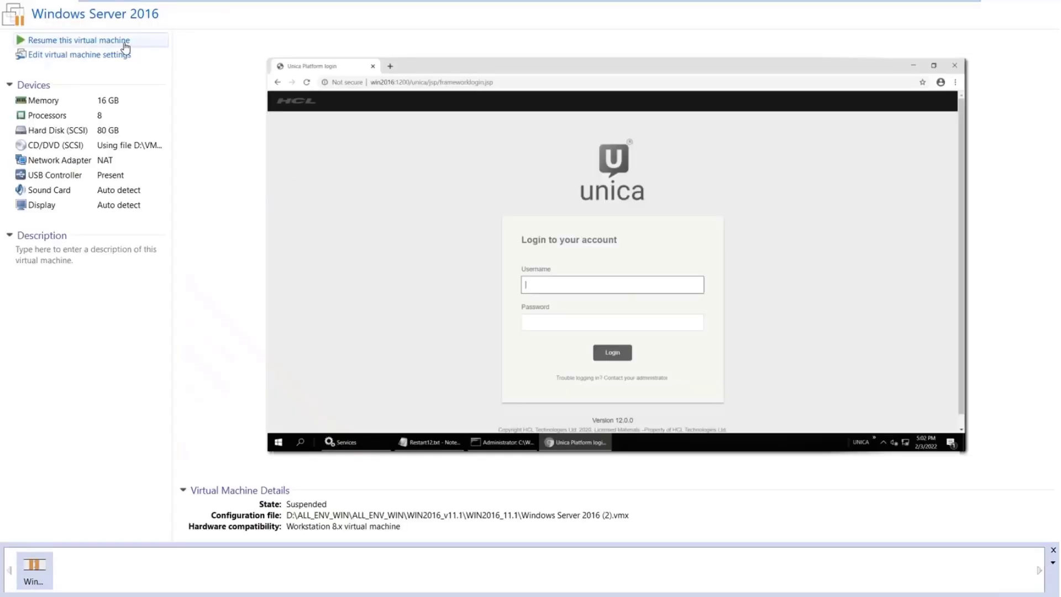
Step: Resume the suspended Windows Server 2016 virtual machine in VMware Workstation
click(79, 40)
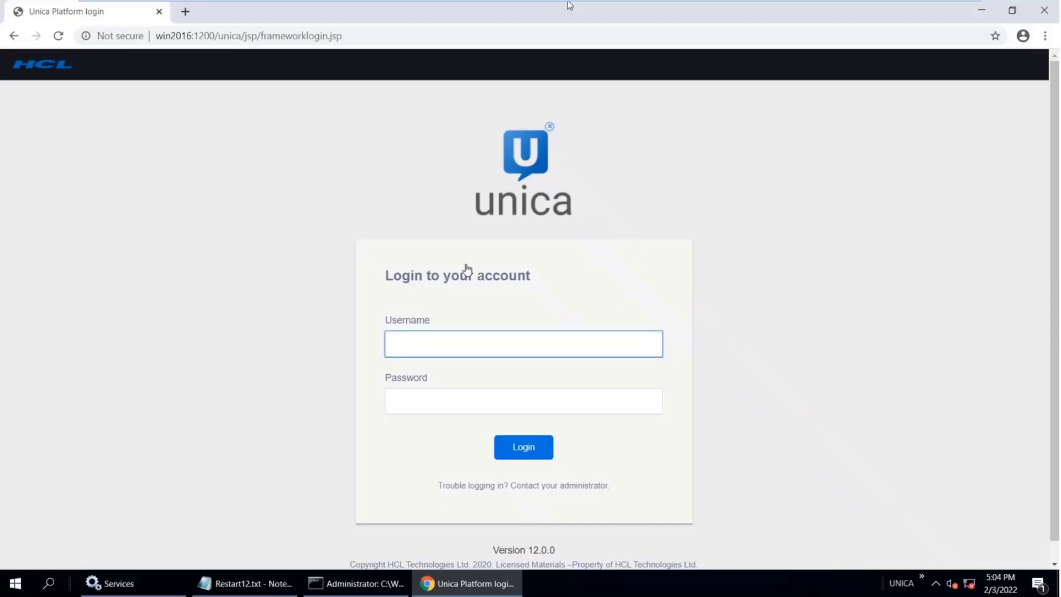
mouse_move(634, 136)
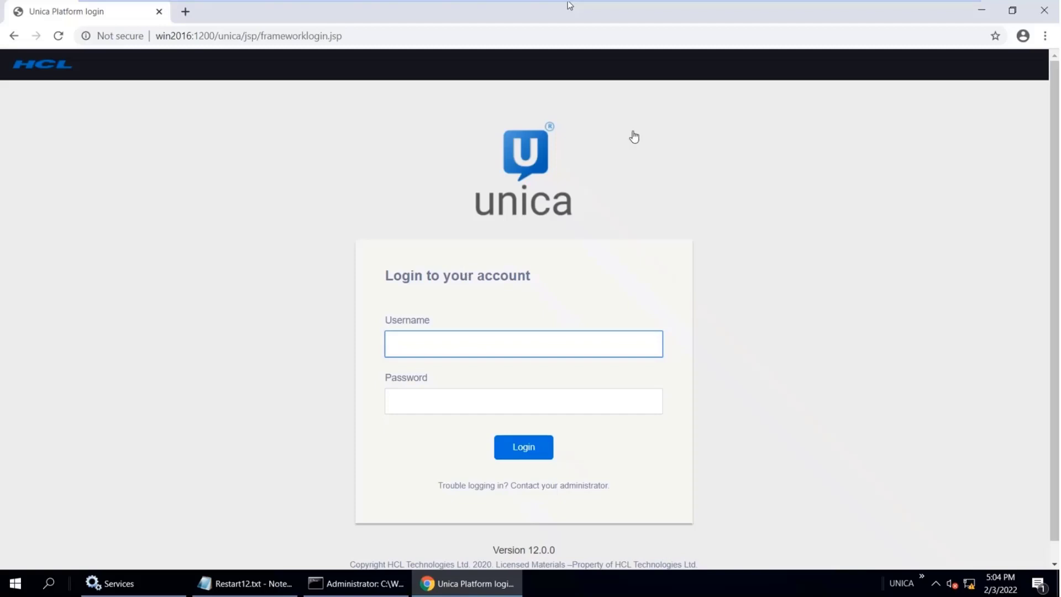
mouse_move(661, 5)
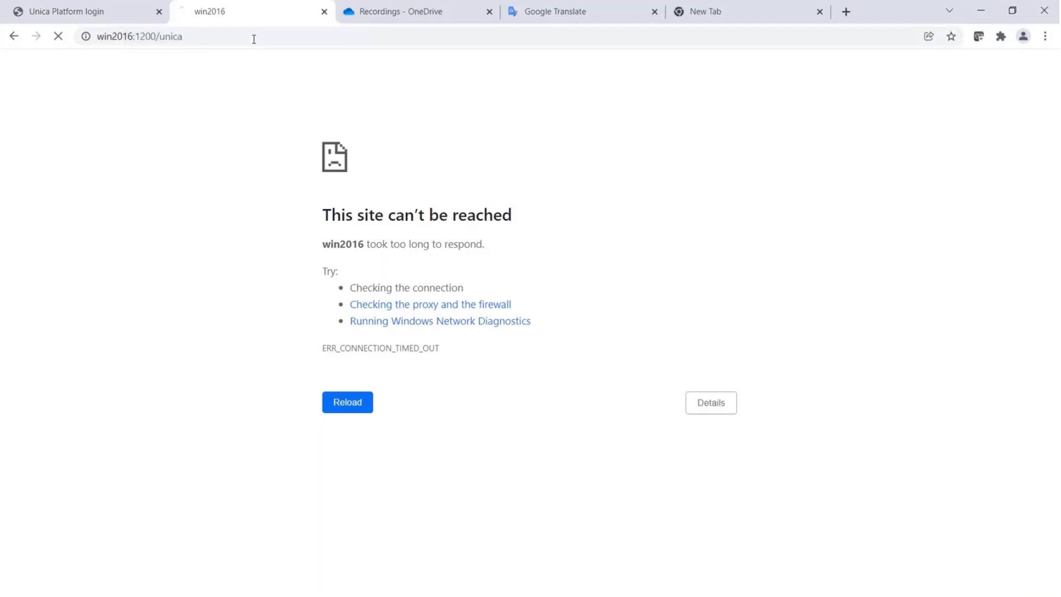
Step: Reload the win2016 Unica login page, then bring up the WebSphere U12 profile's bin folder in the VM
click(346, 402)
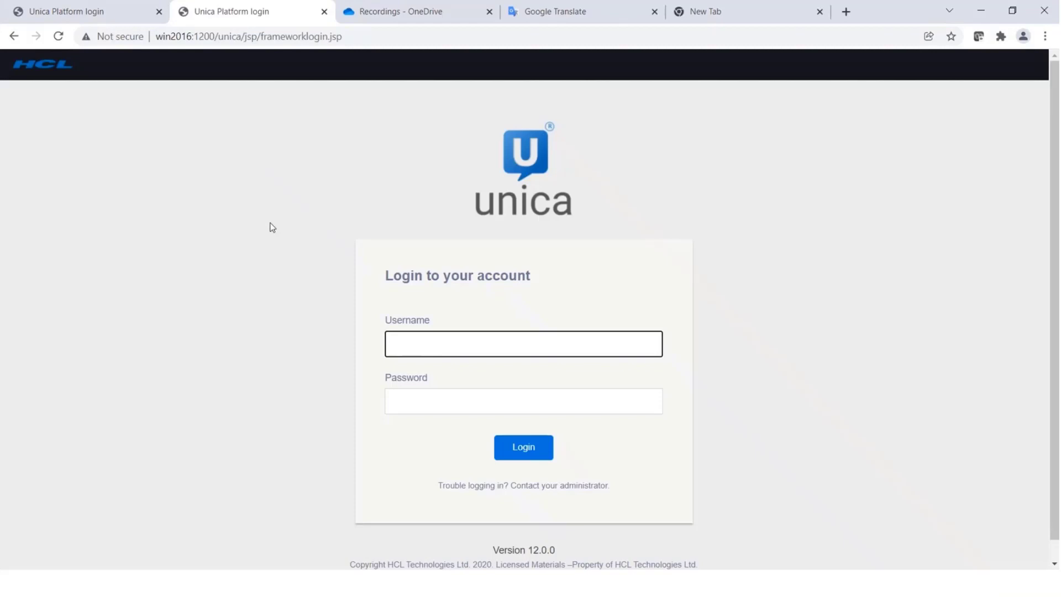
click(523, 343)
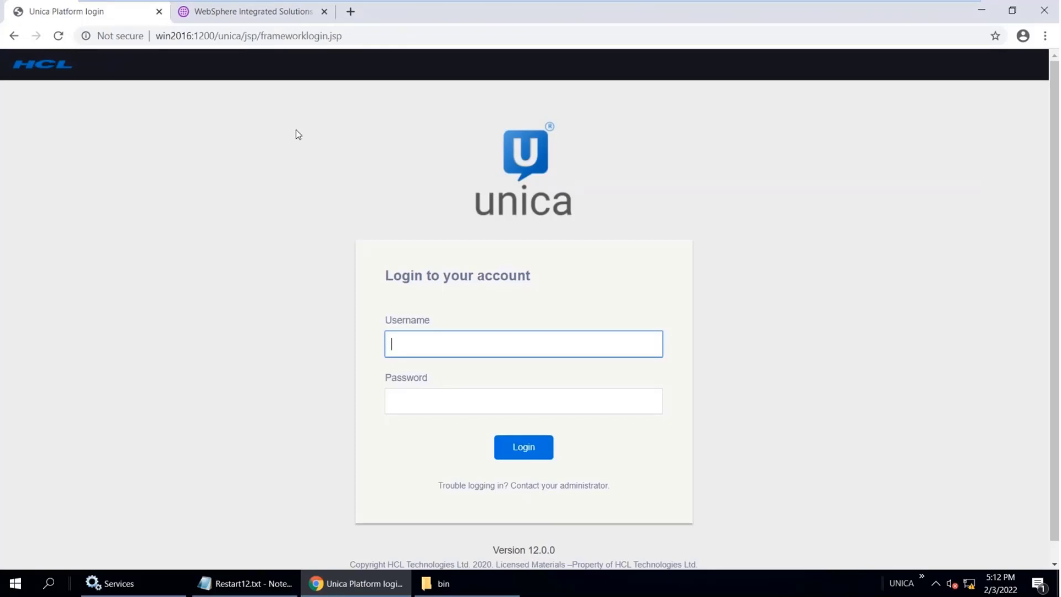
mouse_move(292, 131)
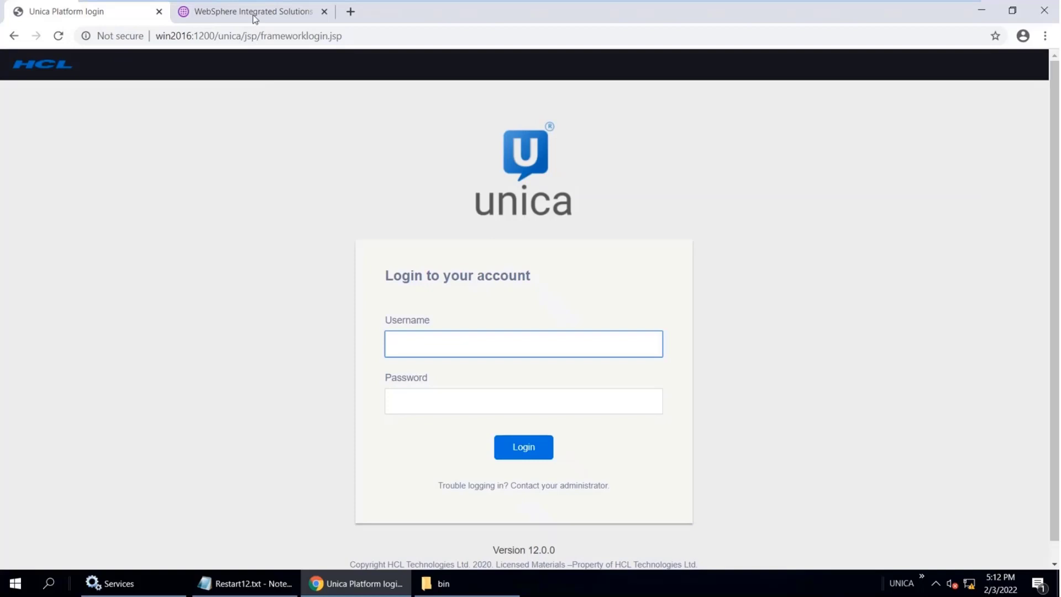
click(251, 11)
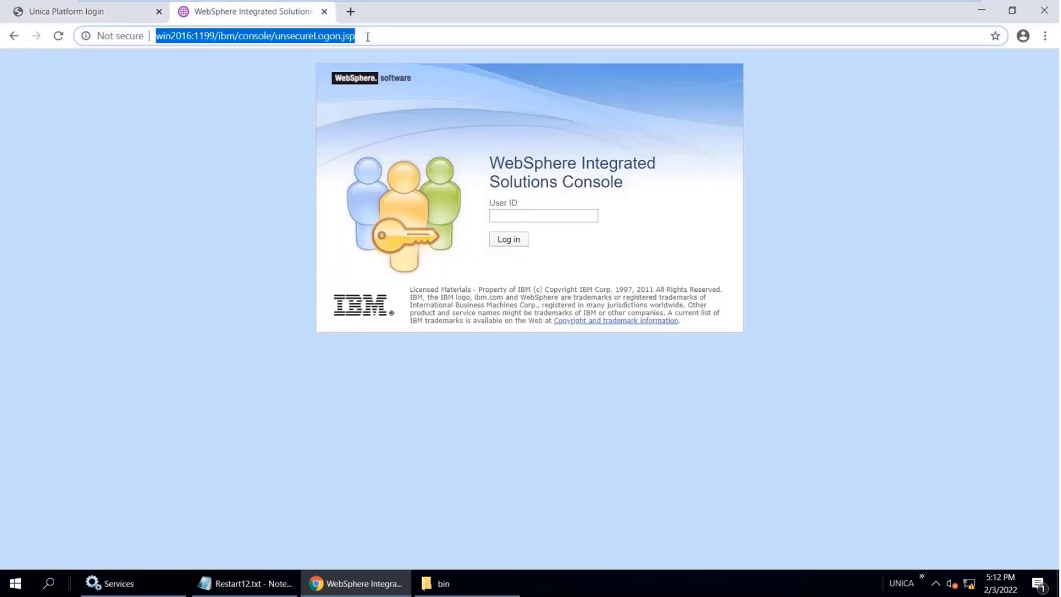
click(543, 215)
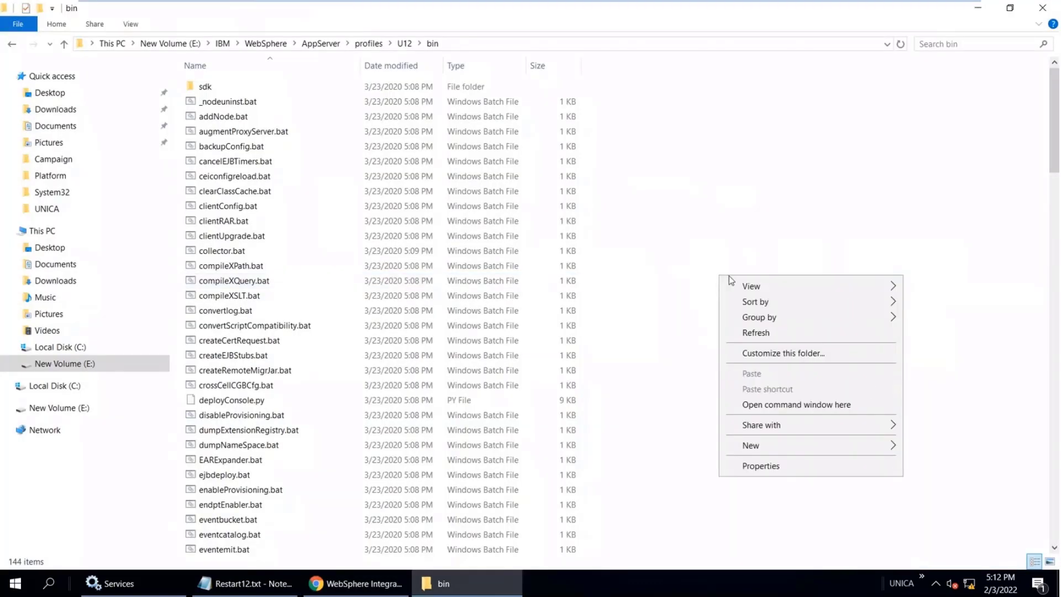
Step: Run stopServer.bat server1 from a command window in the U12 profile's bin folder
click(796, 404)
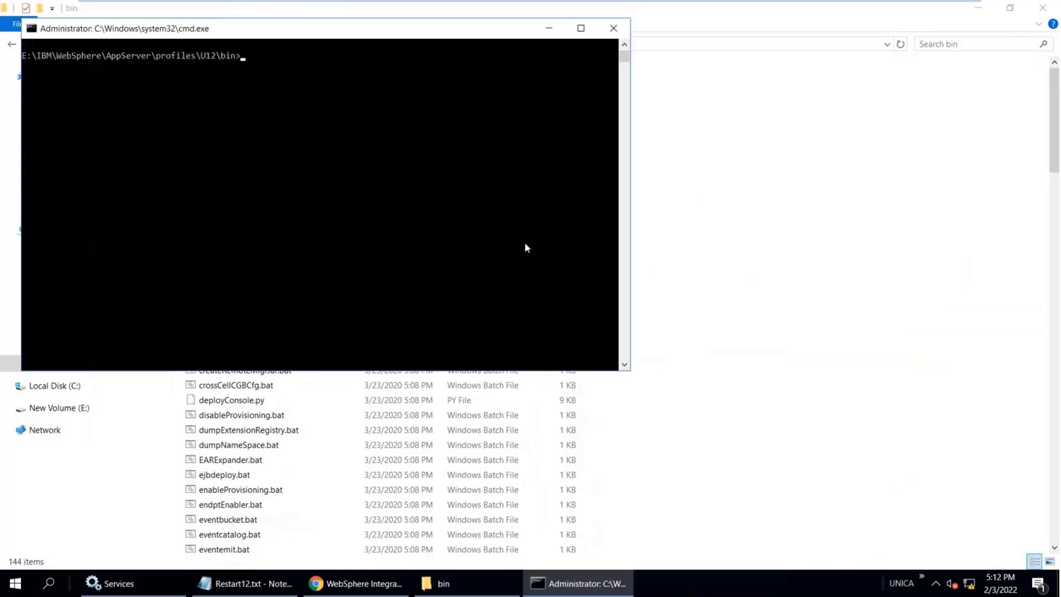
text(stopServer.bat s)
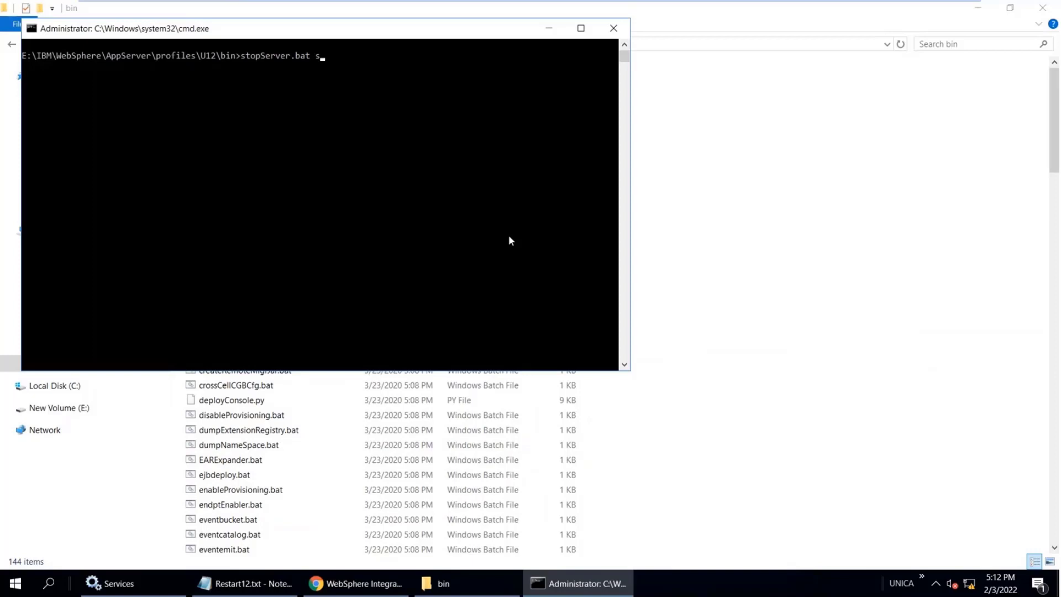
text(erver1)
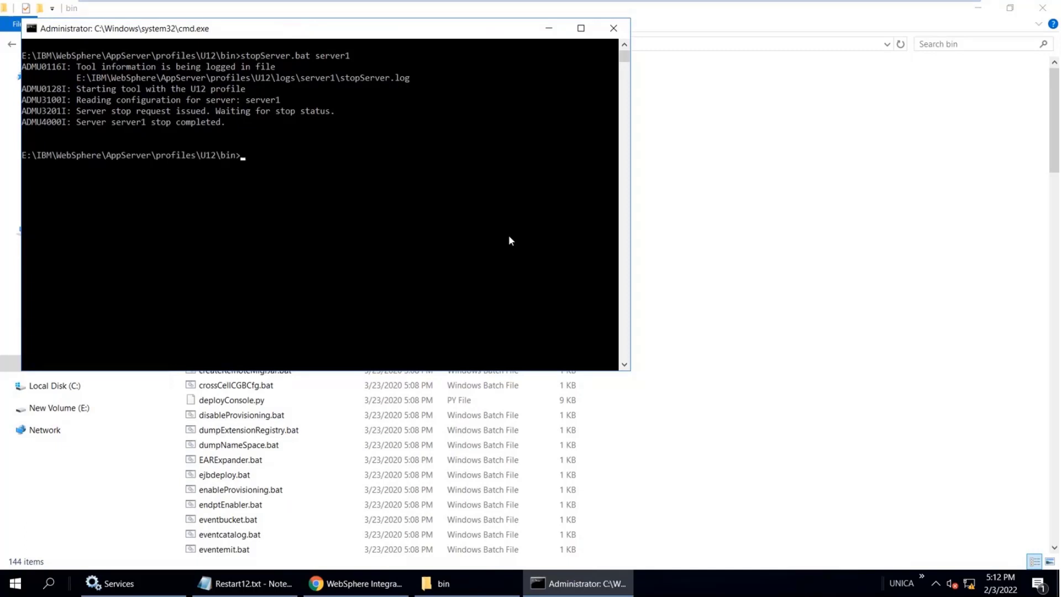
click(354, 583)
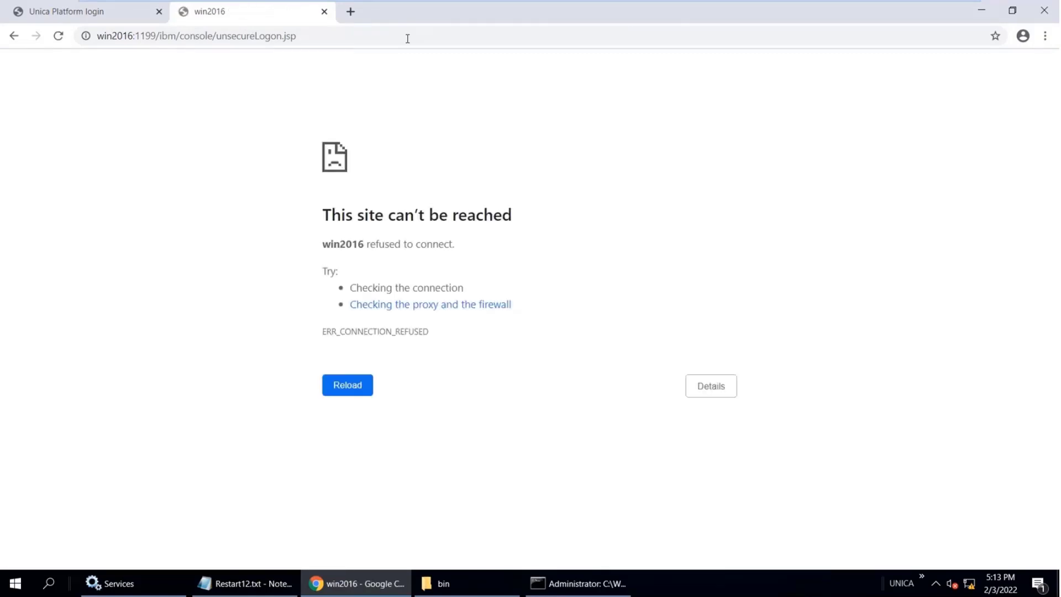
mouse_move(204, 133)
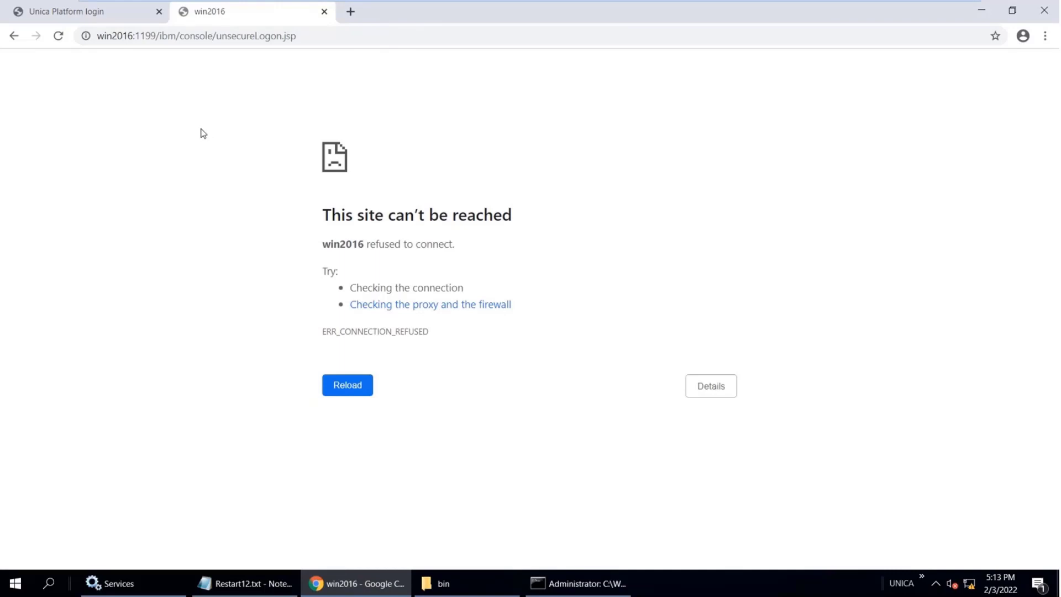
Step: Re-enter win2016:1200/unica/jsp/ on the Unica tab to show the address refuses connections
click(74, 11)
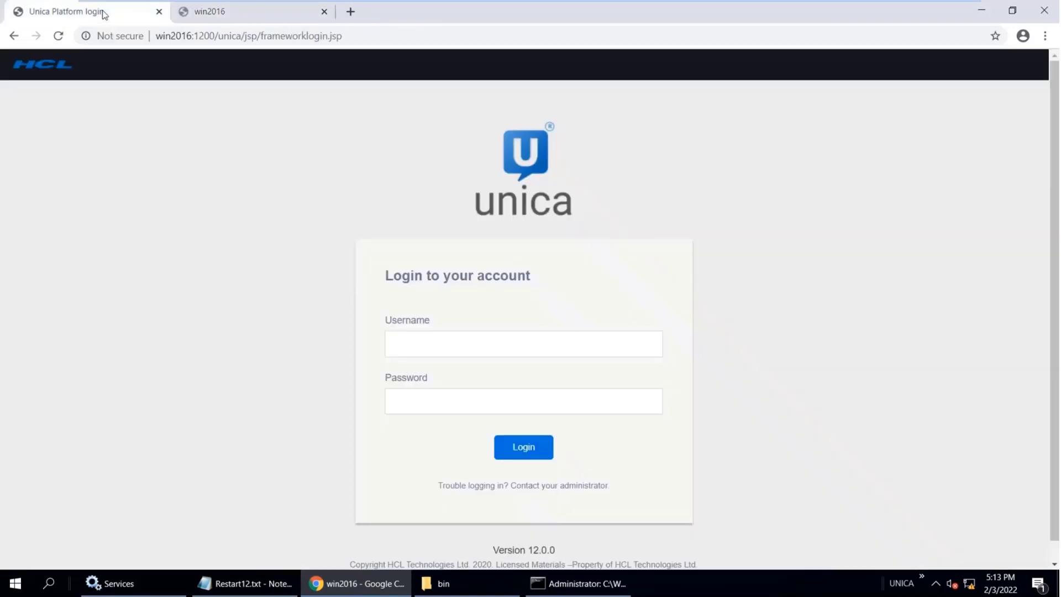
click(248, 36)
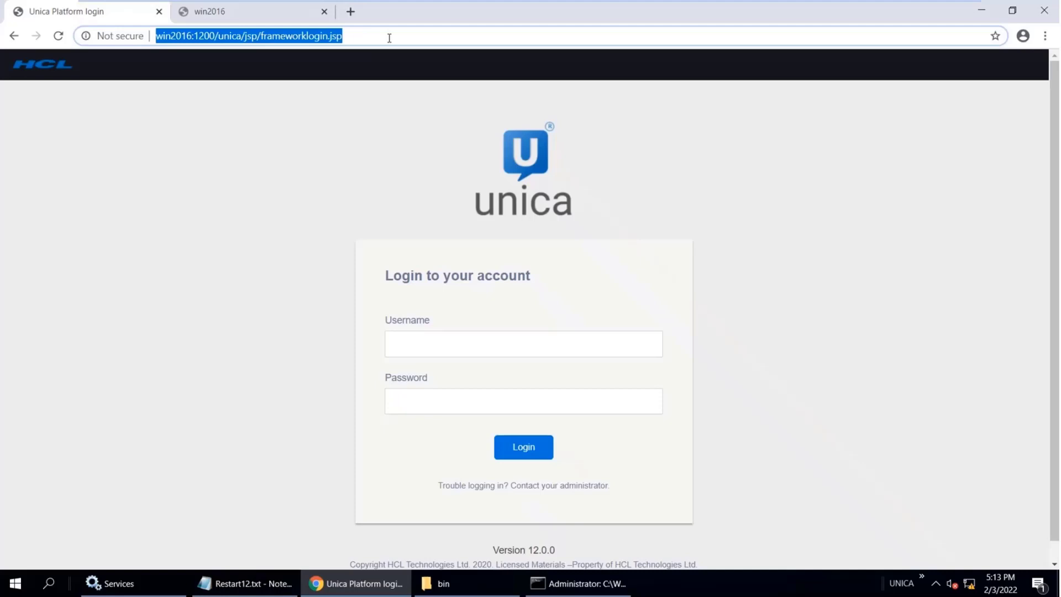
text(win2016:1200/unica/jsp/)
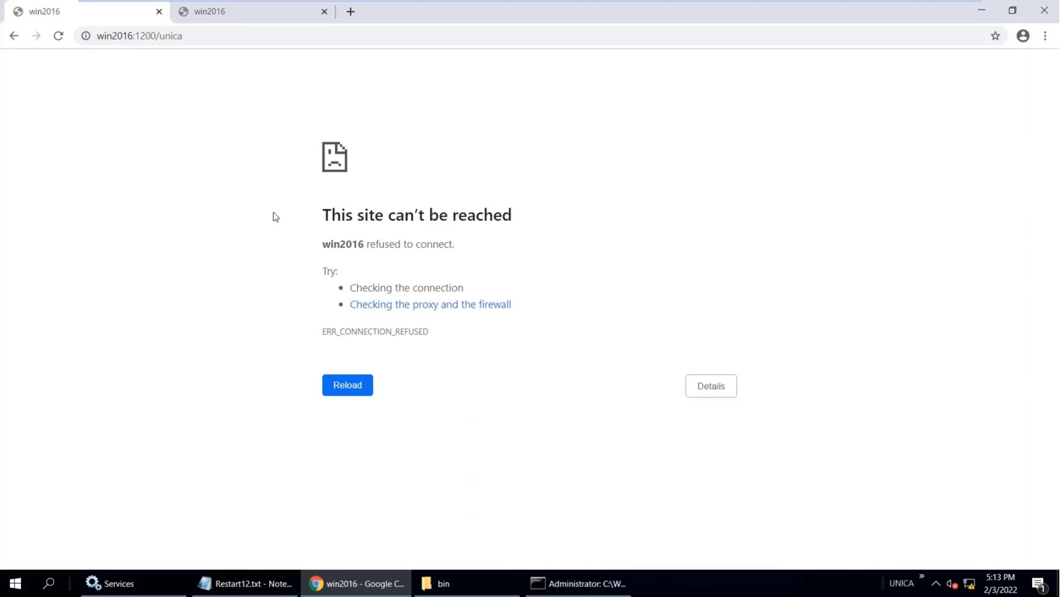
click(346, 385)
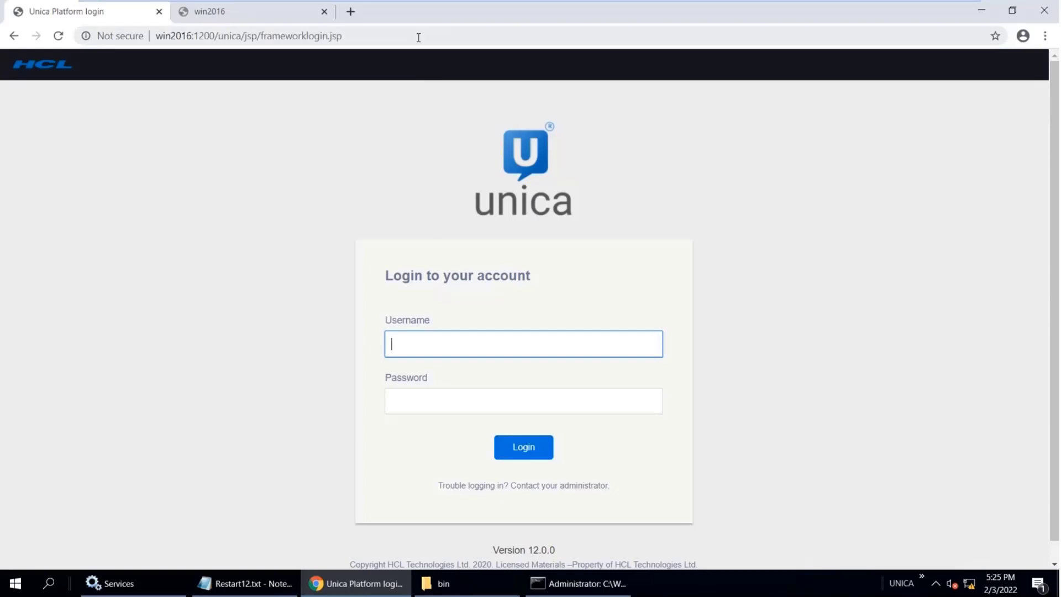
Step: Load win2016:1200/unica again and confirm the login page is reachable
click(248, 35)
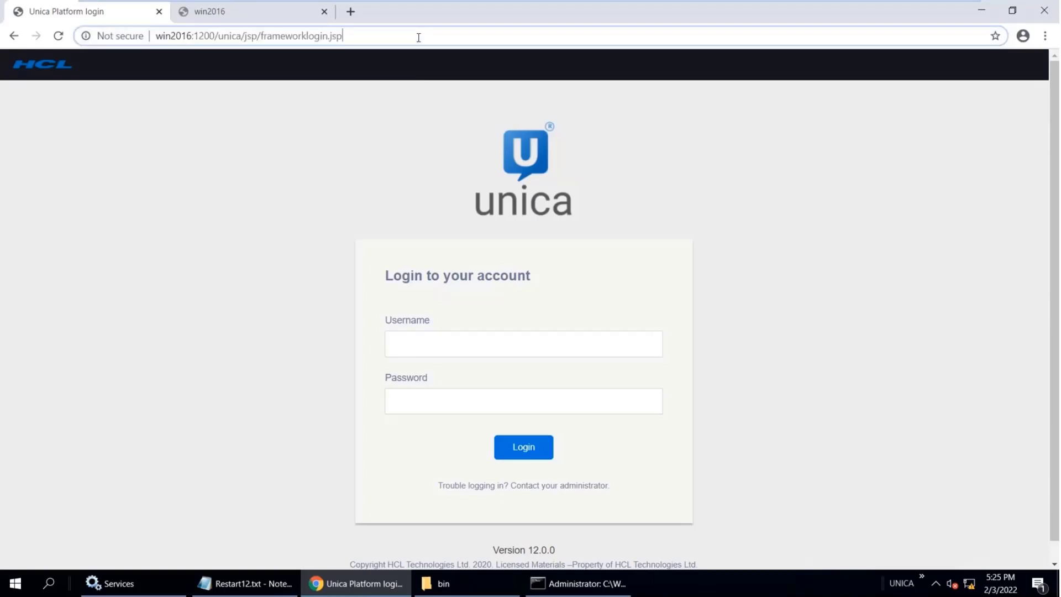
text(win2016:1200/unica)
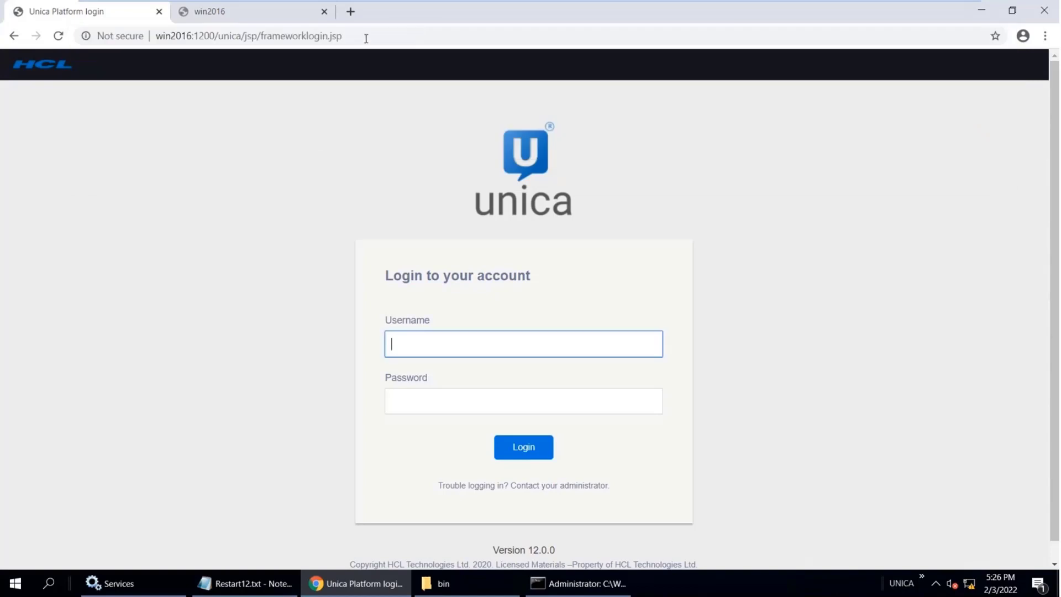
mouse_move(318, 167)
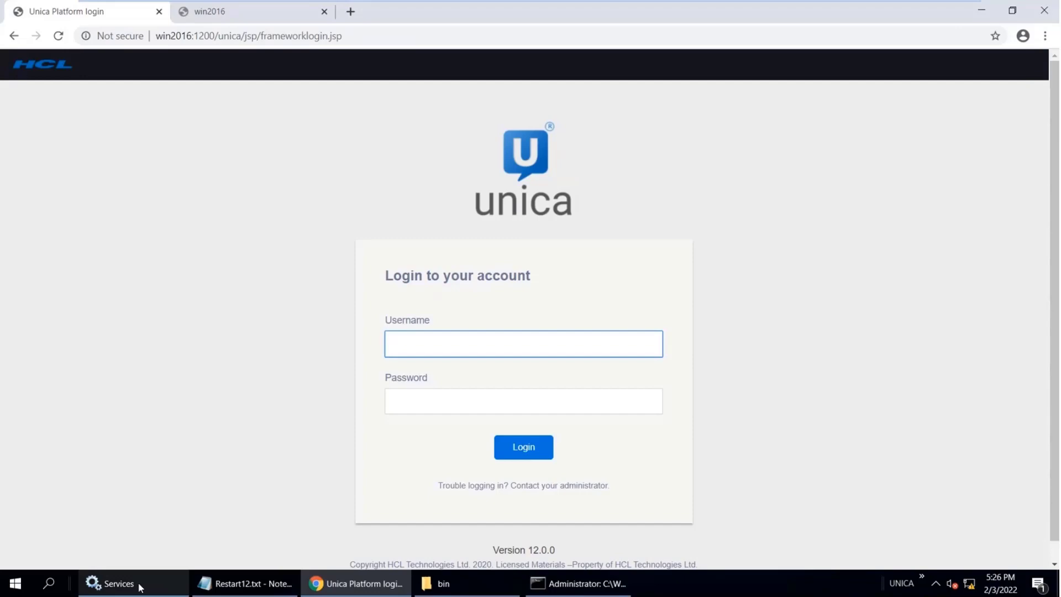
mouse_move(118, 582)
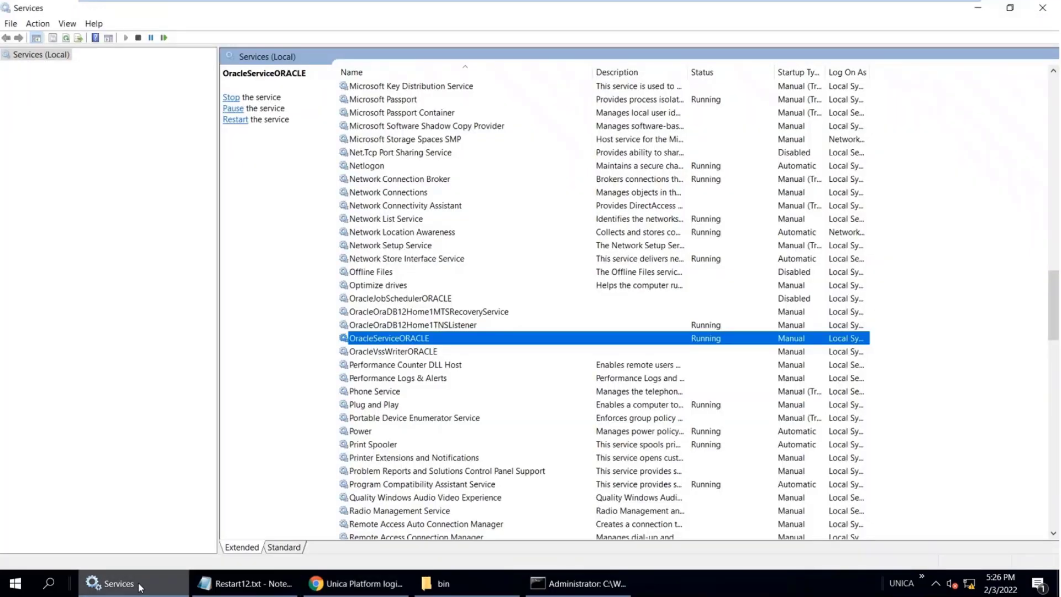
Step: Stop the OracleServiceORACLE service in Windows Services and return to the browser
click(229, 98)
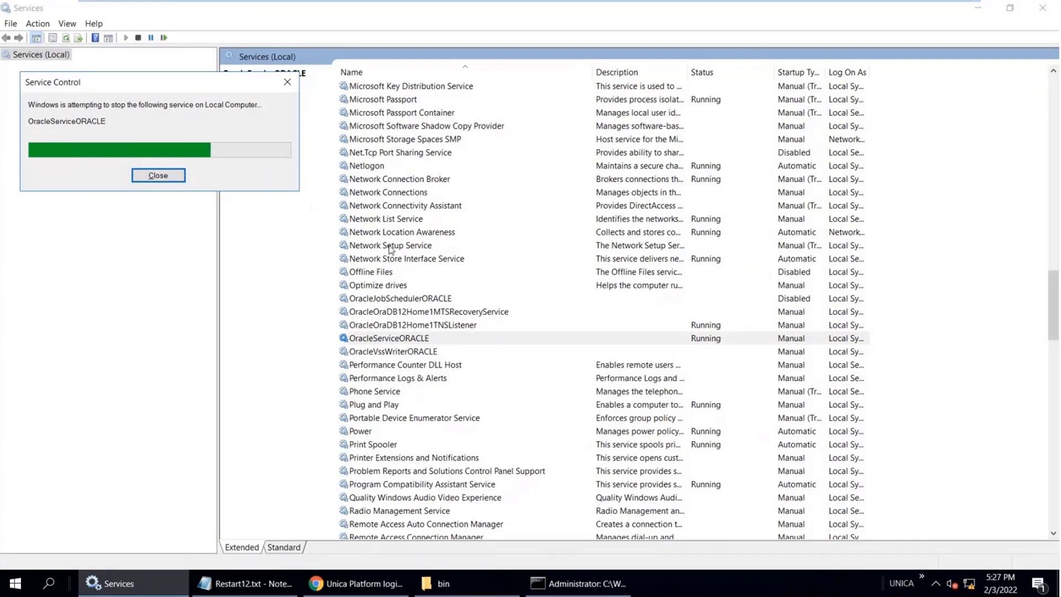
click(158, 176)
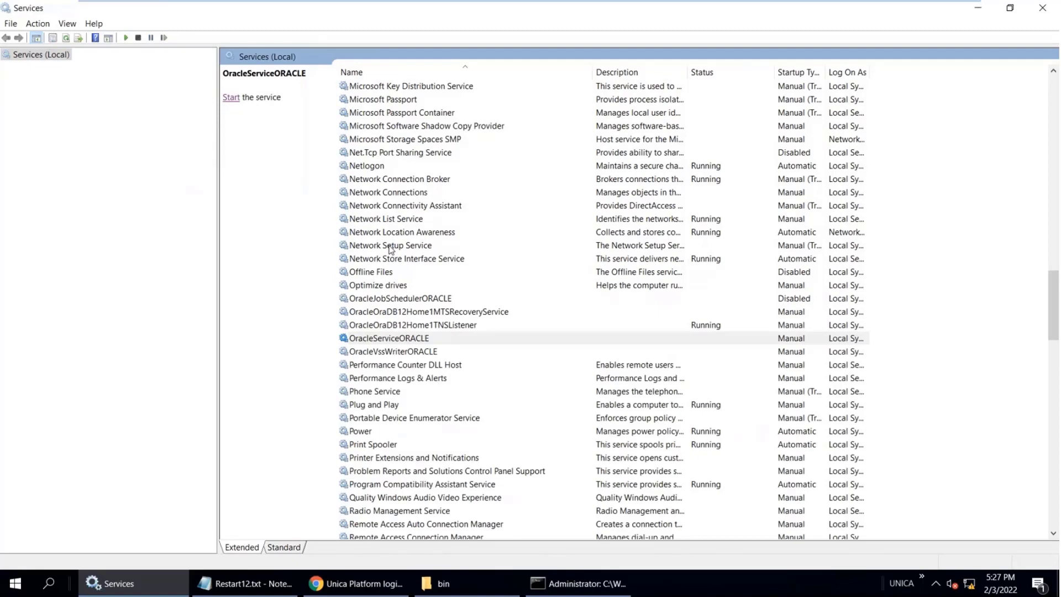
key(alt+tab)
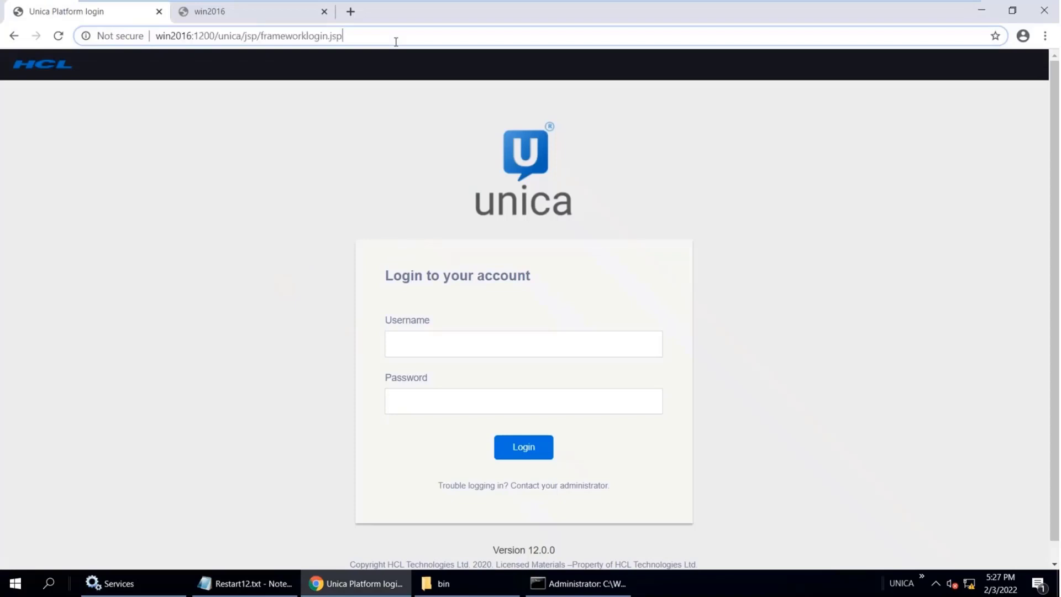
Step: Load win2016:1200/unica/, which now fails with an 'unable to acquire a JDBC connection' error page
text(win2016:1200/unica/)
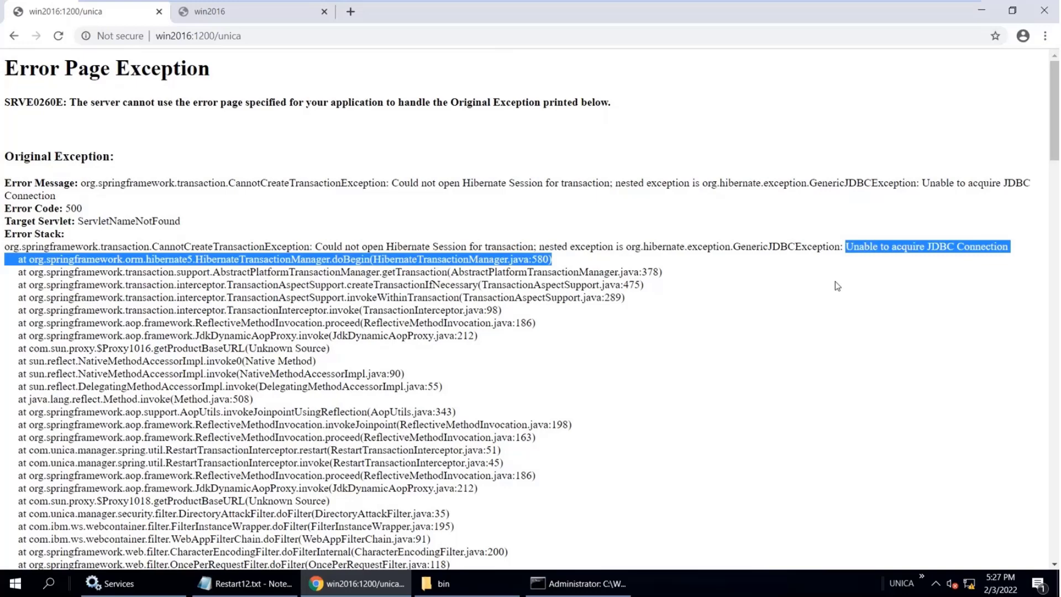
mouse_move(981, 260)
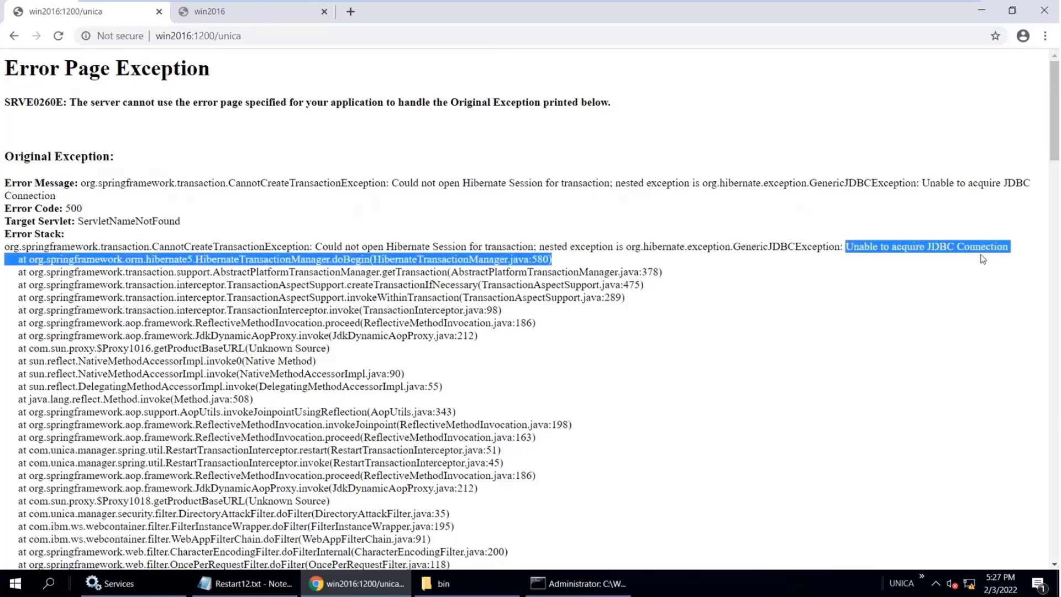
click(415, 222)
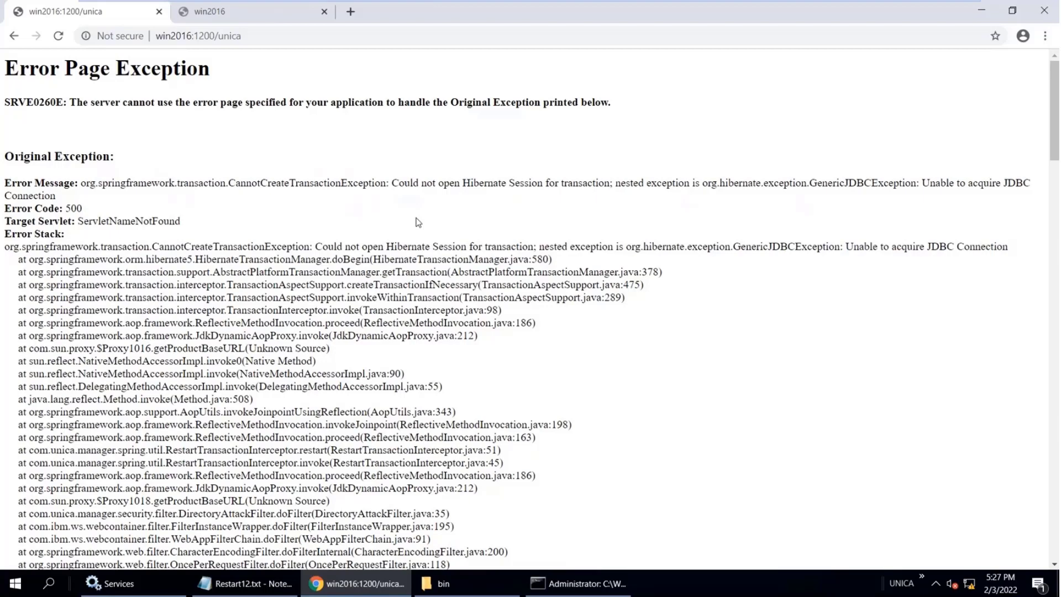
mouse_move(309, 168)
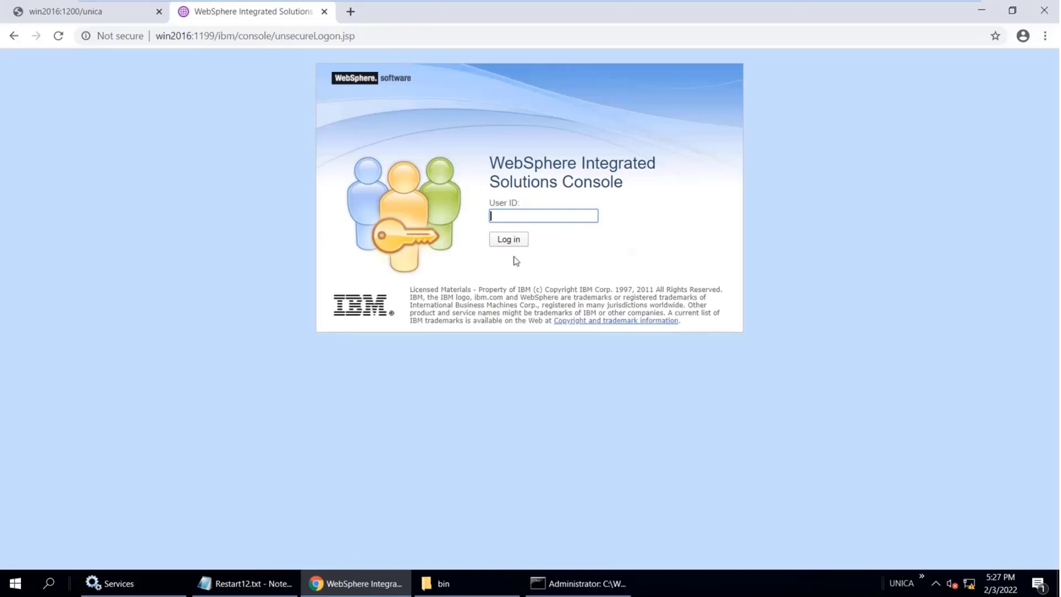
Step: Log in to the WebSphere console and select the Plat12 data source under Resources > JDBC > Data sources
click(507, 238)
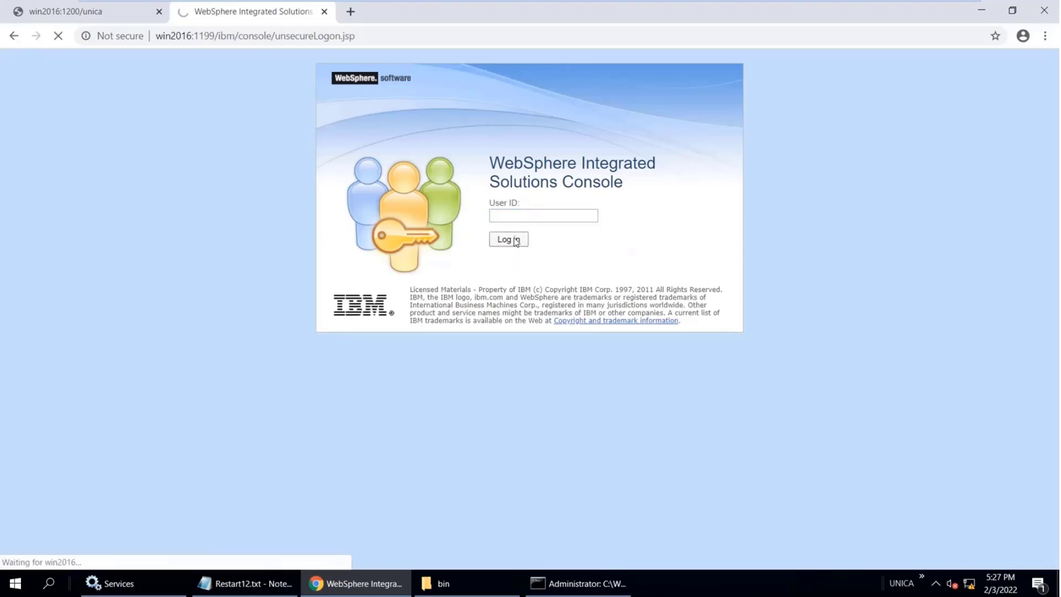
click(507, 238)
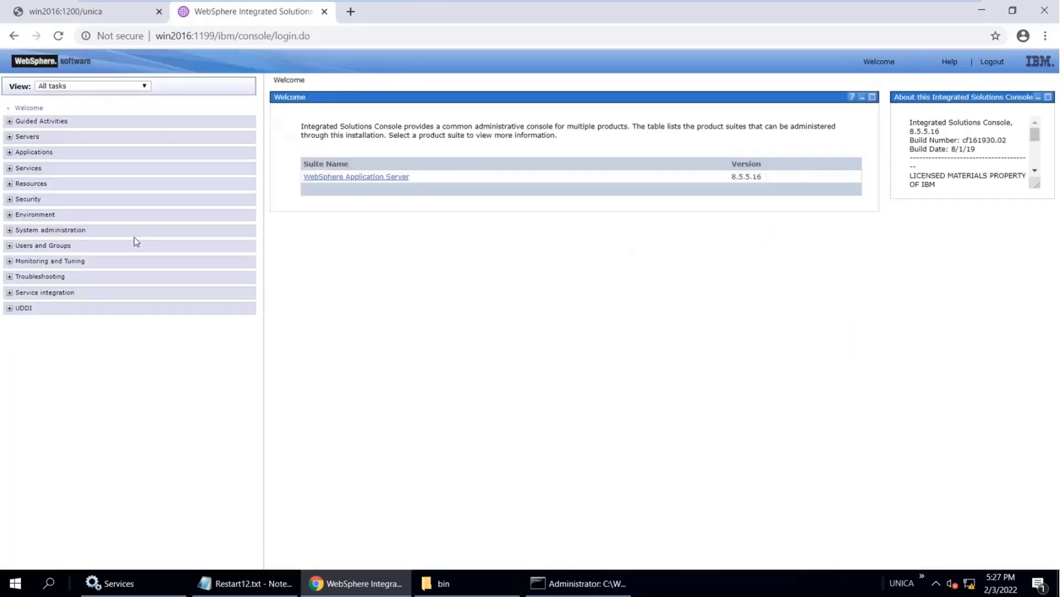
click(10, 183)
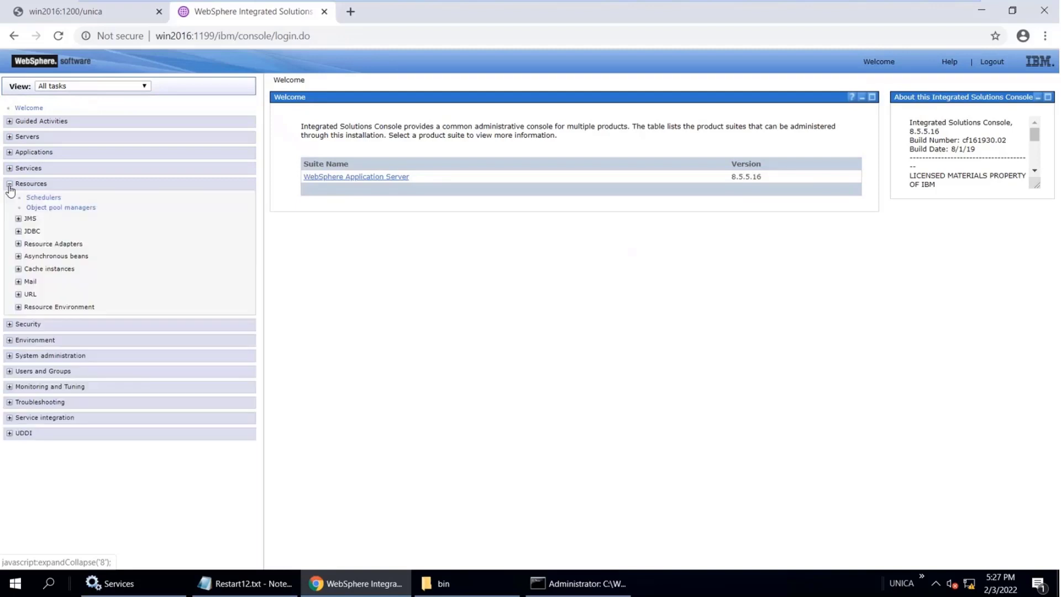
click(18, 231)
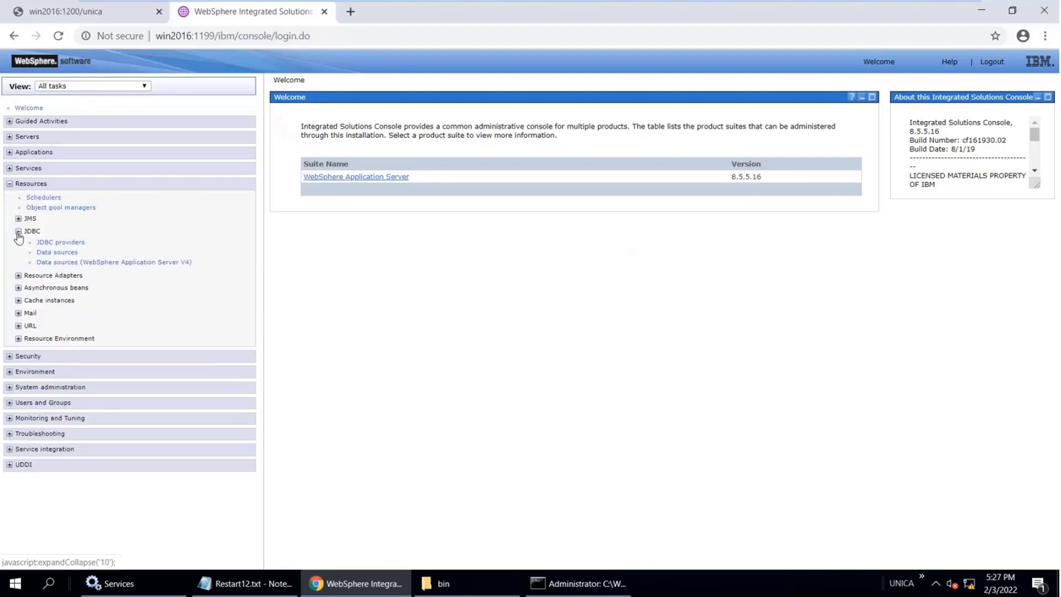
click(56, 252)
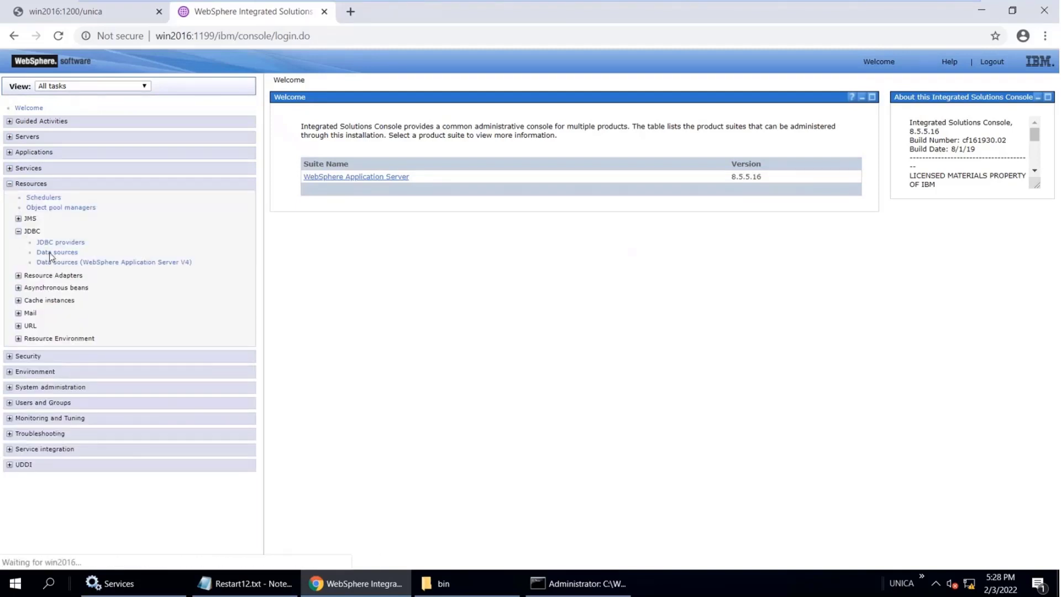
click(56, 252)
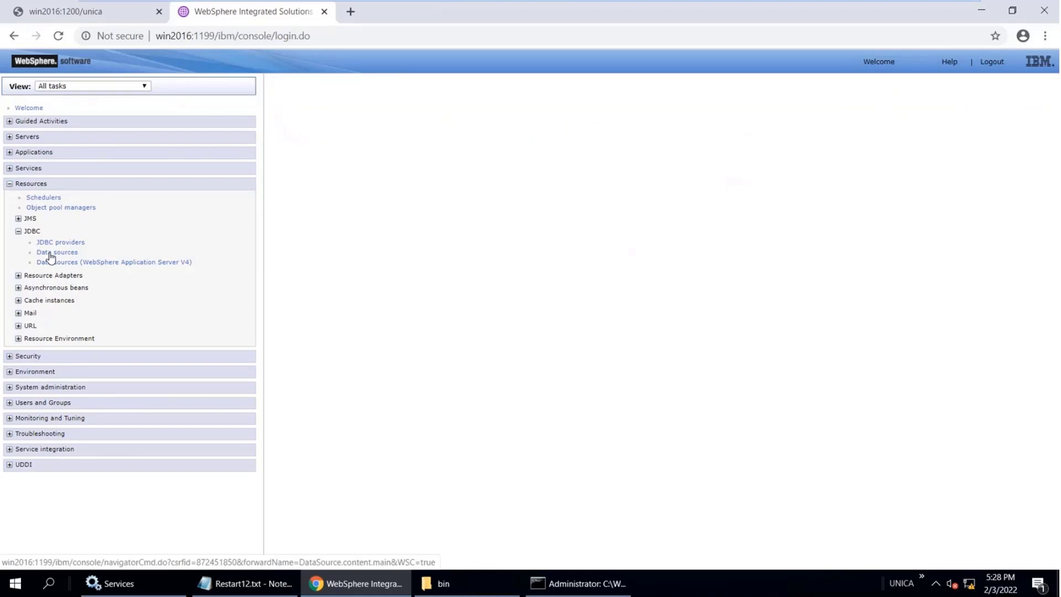
click(56, 252)
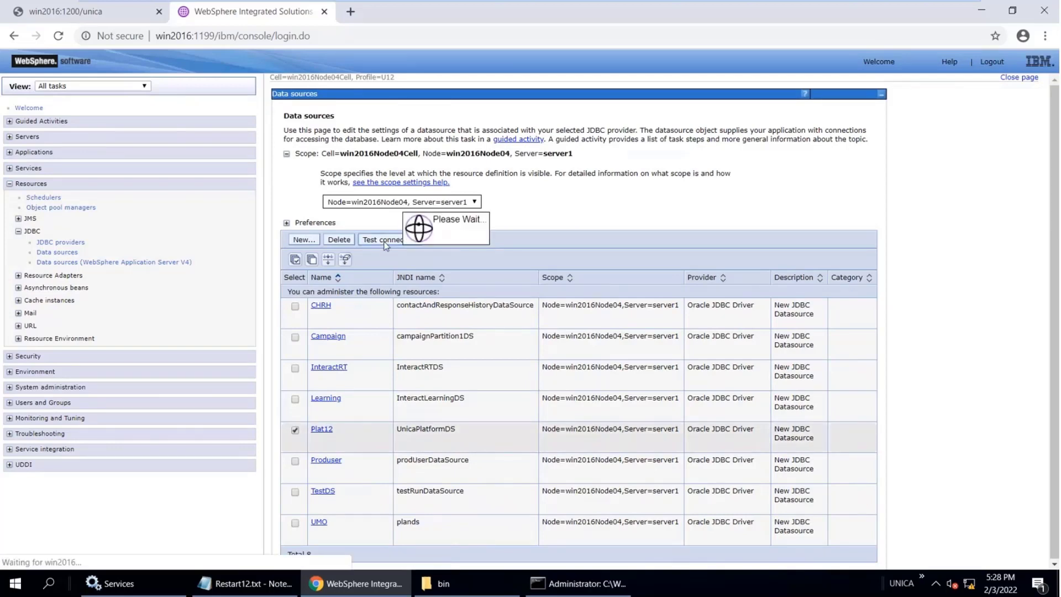
Step: Test the Plat12 connection, which fails with an ORA-12505 listener-refused error, then head toward Services
click(382, 239)
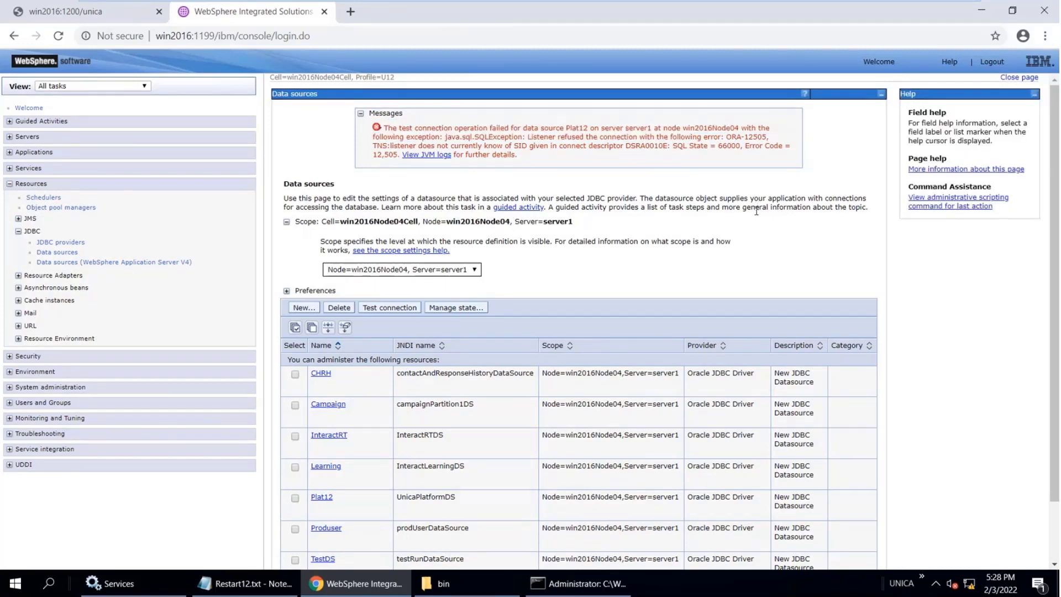
key(alt+tab)
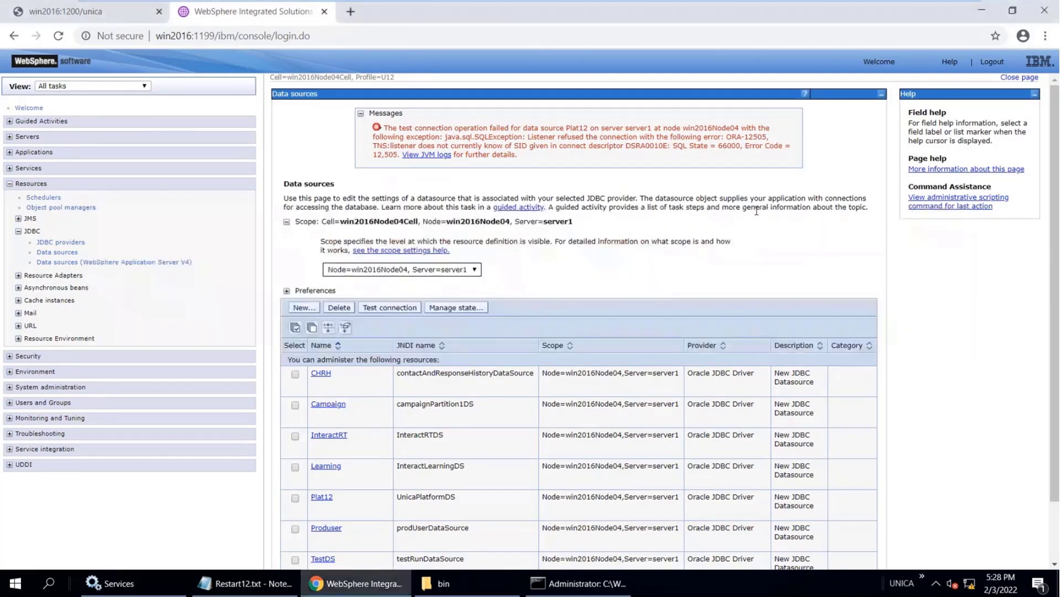
key(alt+tab)
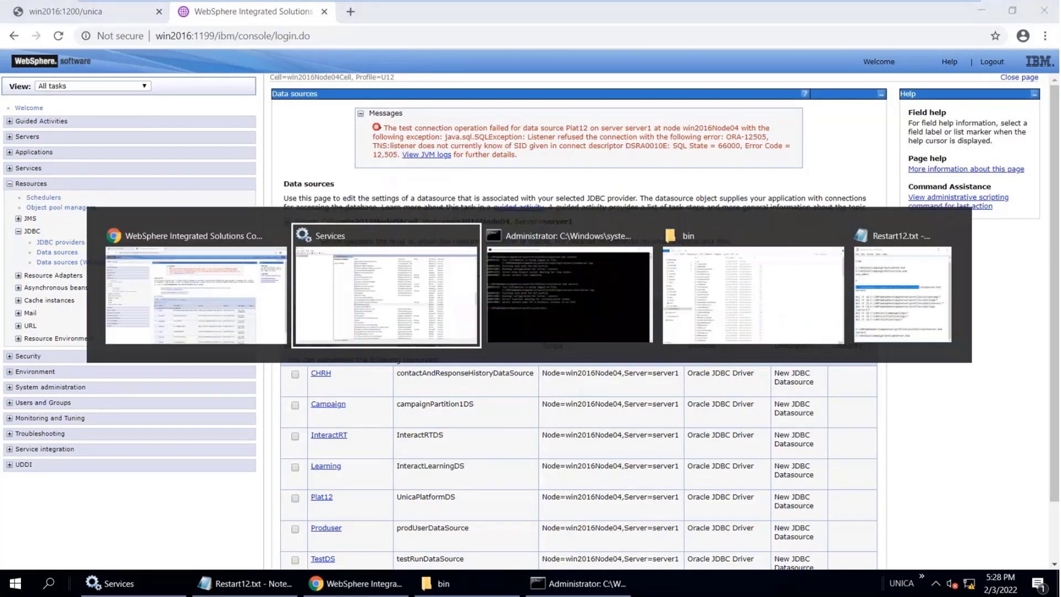
Step: Start the OracleServiceORACLE service in Windows Services and return to the browser
click(386, 284)
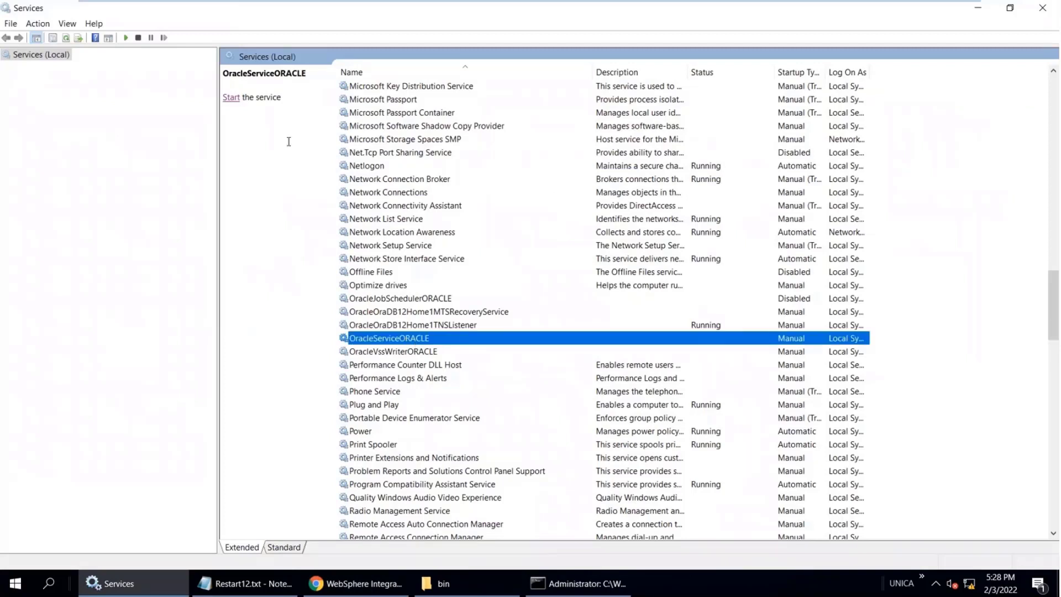
click(230, 97)
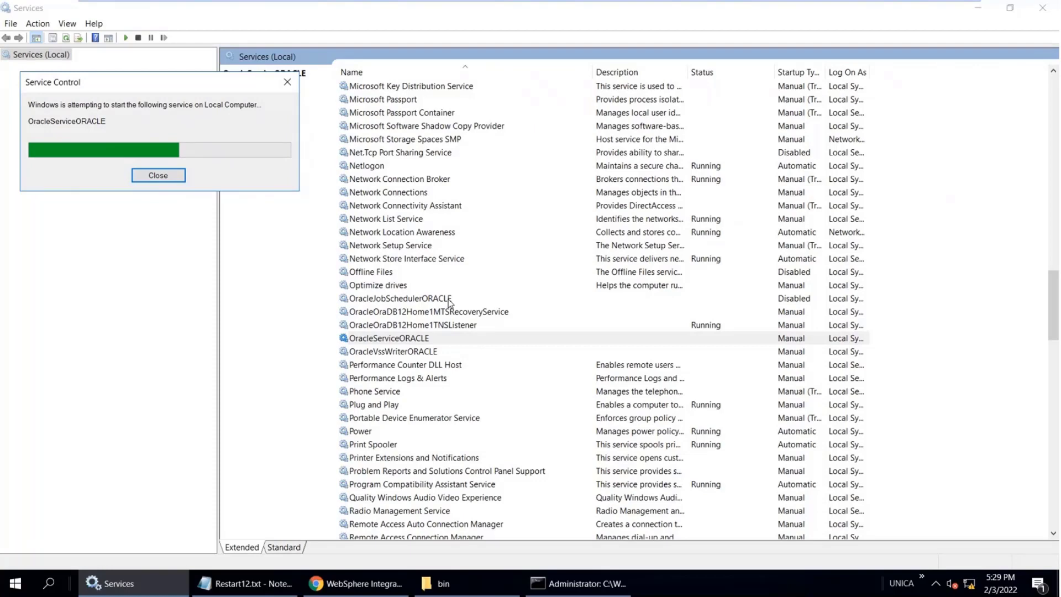
click(158, 176)
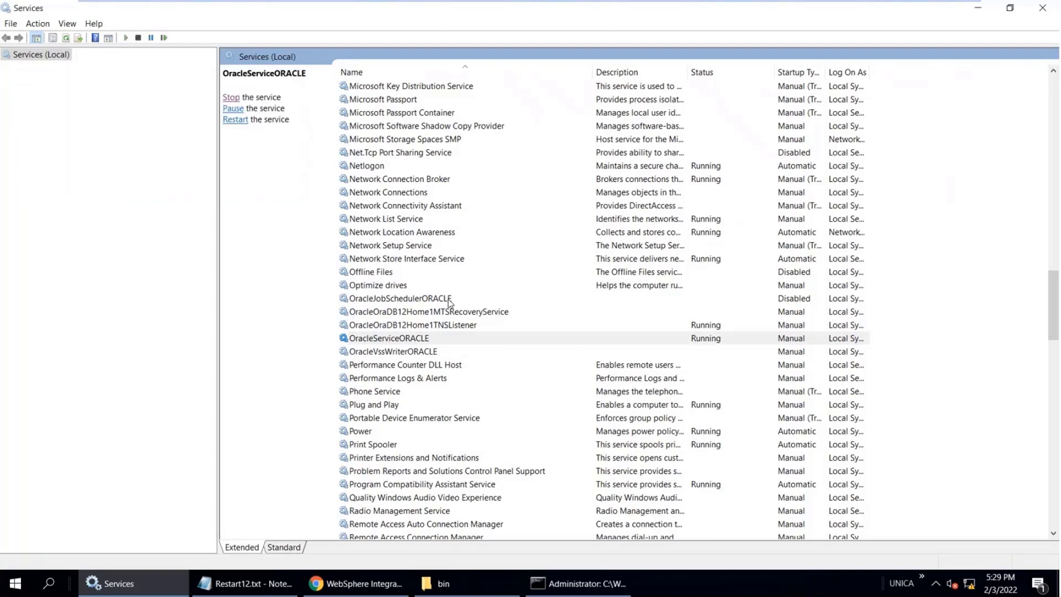
mouse_move(426, 345)
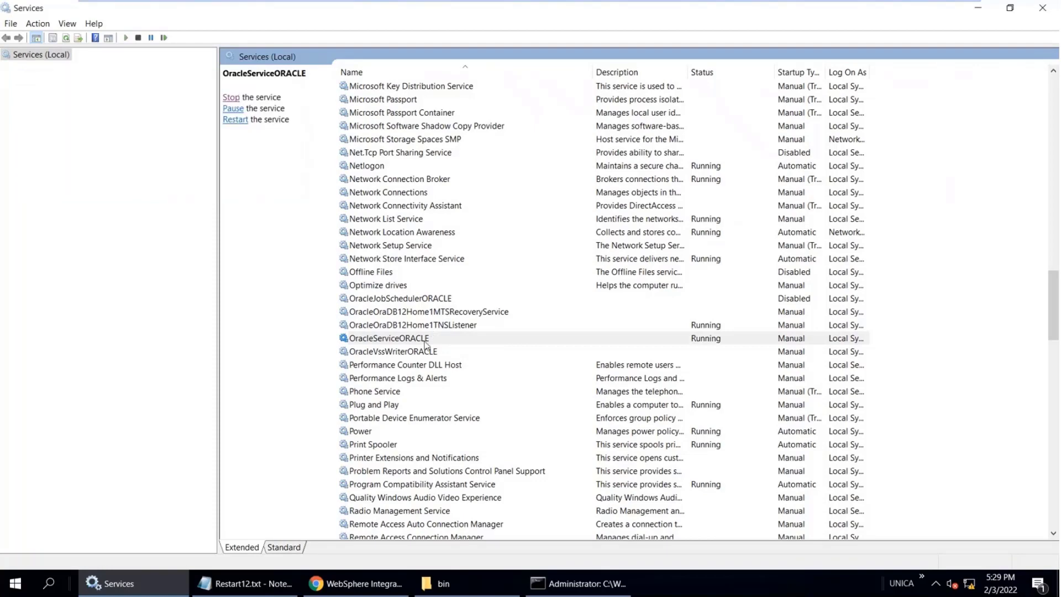
click(390, 338)
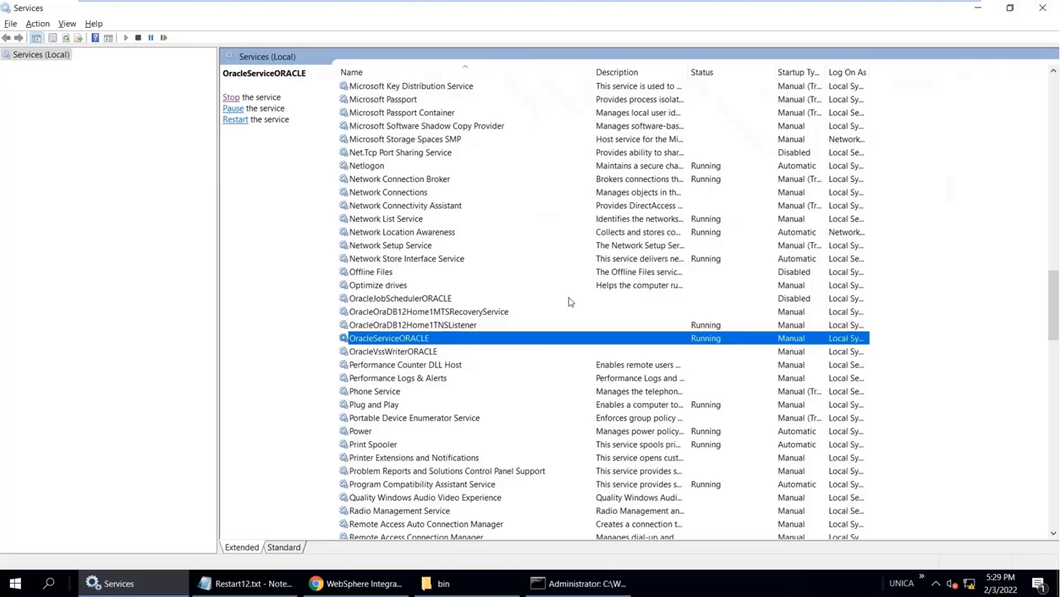
click(355, 584)
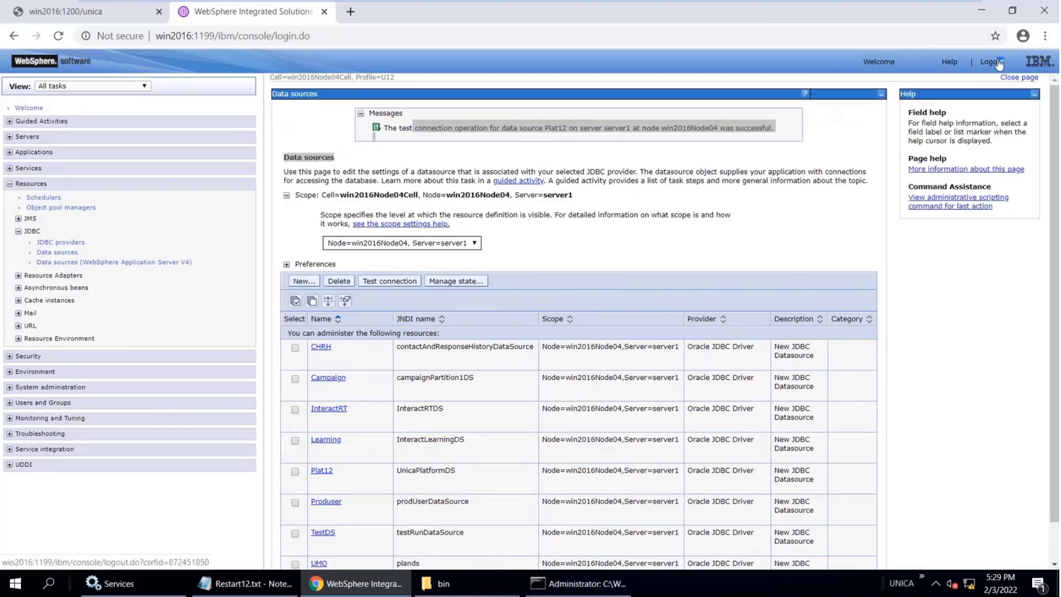
Step: Log out of the WebSphere admin console after the Plat12 connection test succeeds
click(990, 62)
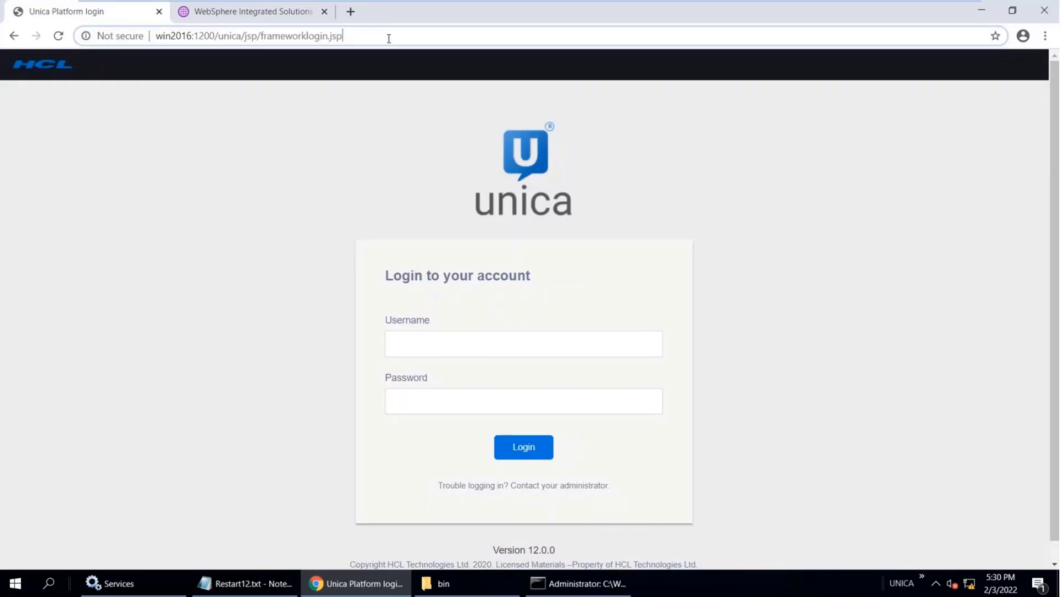
Step: Reload win2016:1200/unica/j frameworklogin.jsp and focus the Username field for sign-in
text(win2016:1200/unica/j)
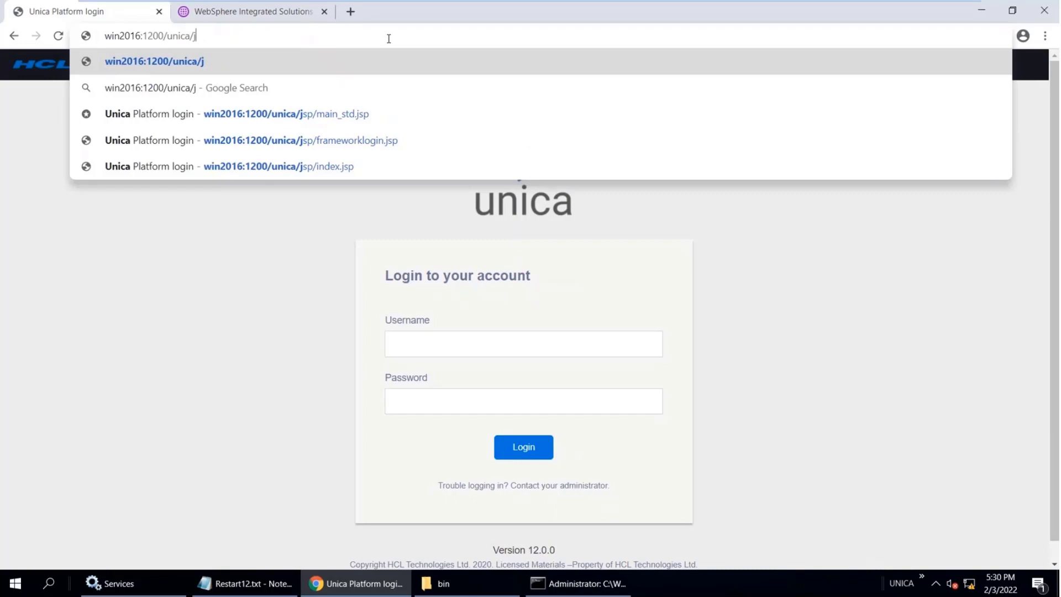
click(301, 141)
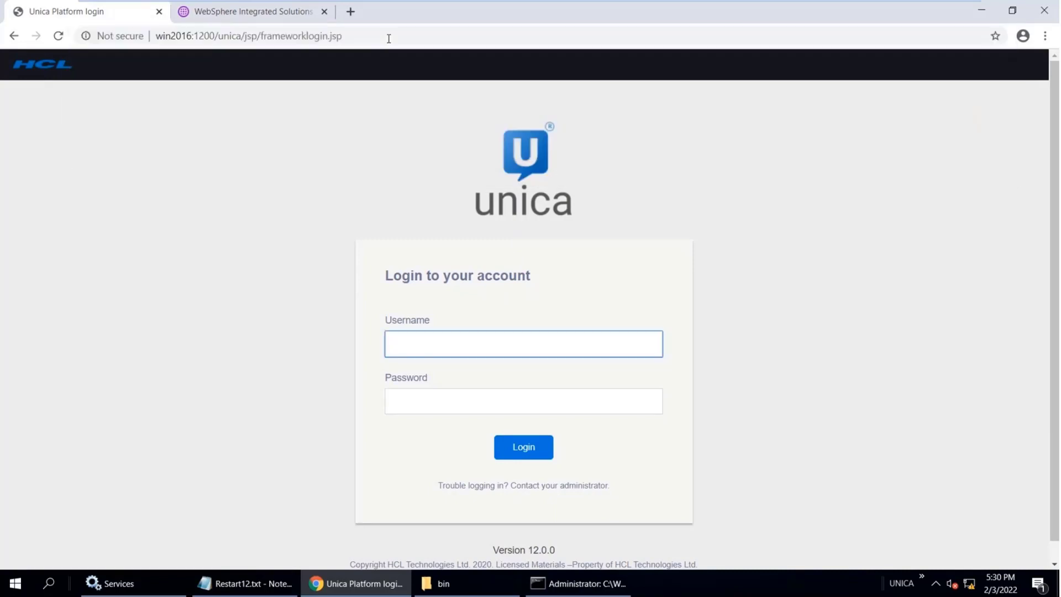
click(523, 343)
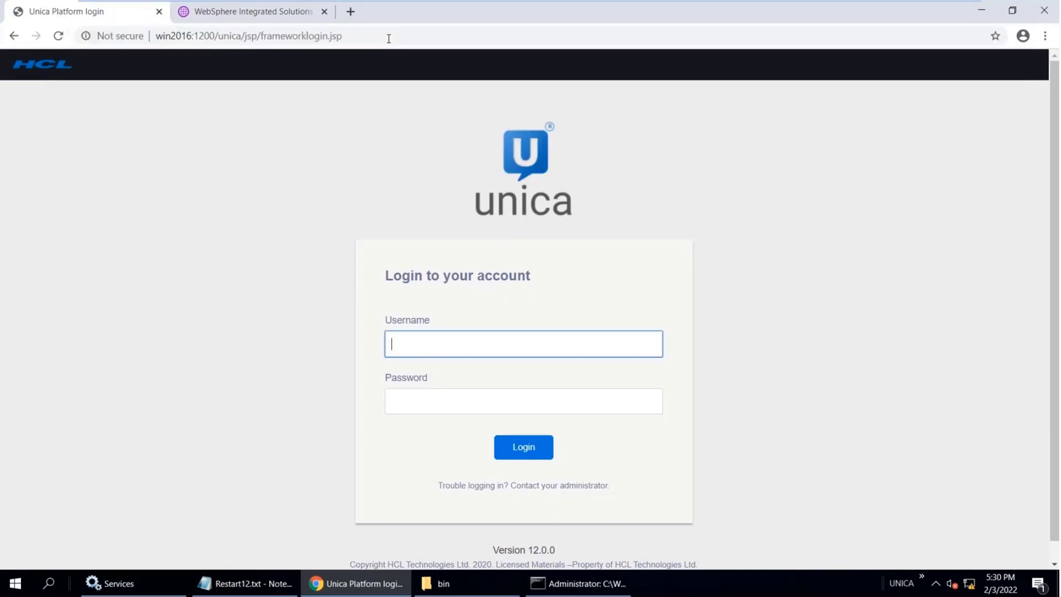